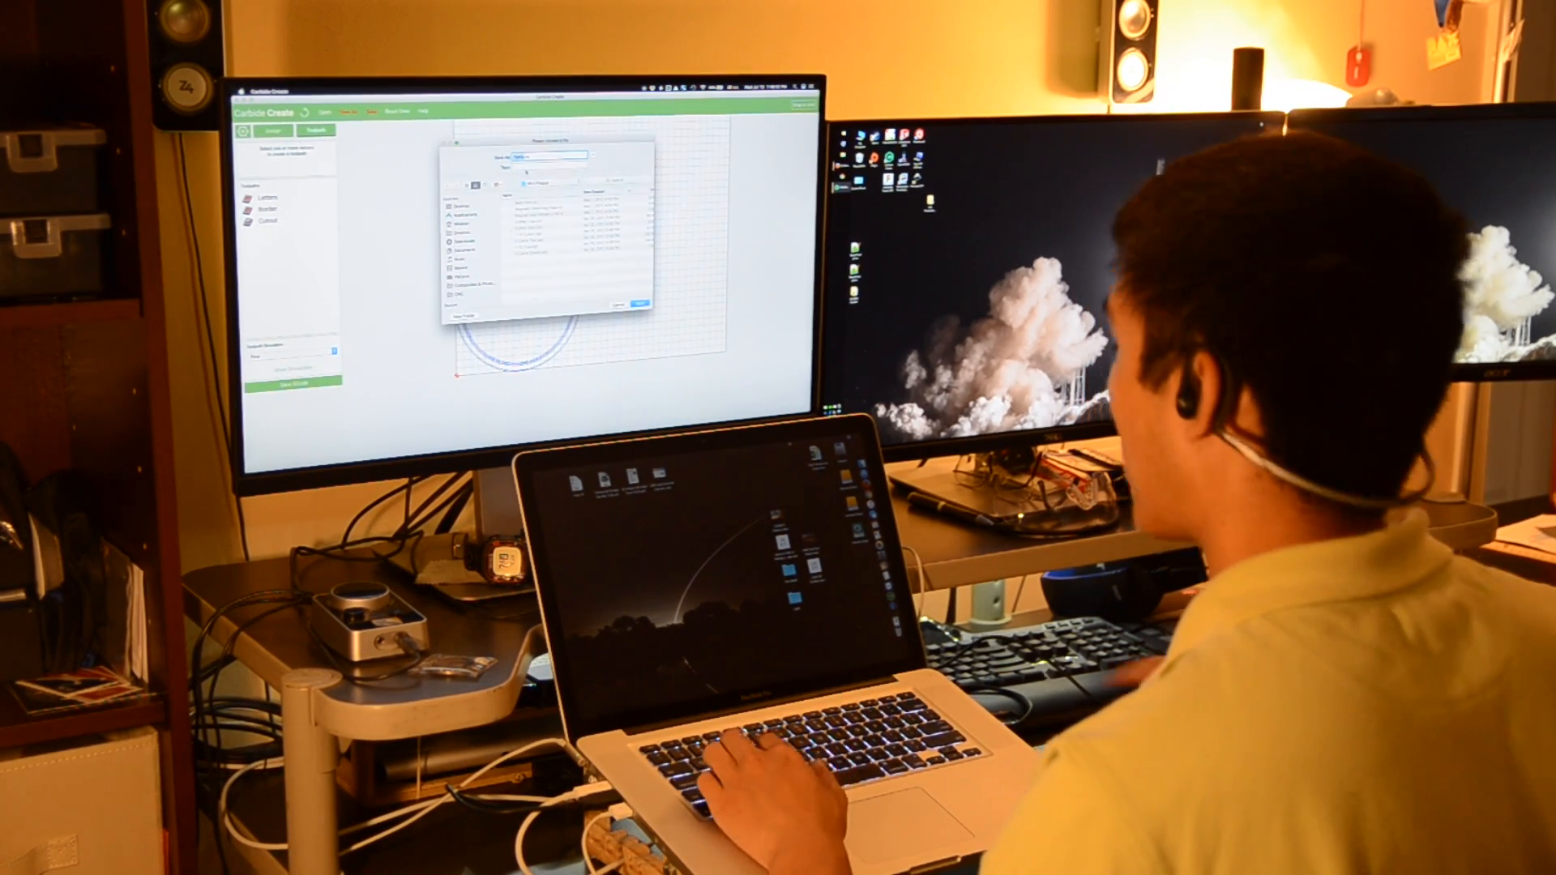
# Dismiss the open/save file dialog to reach a blank design grid
pyautogui.click(640, 302)
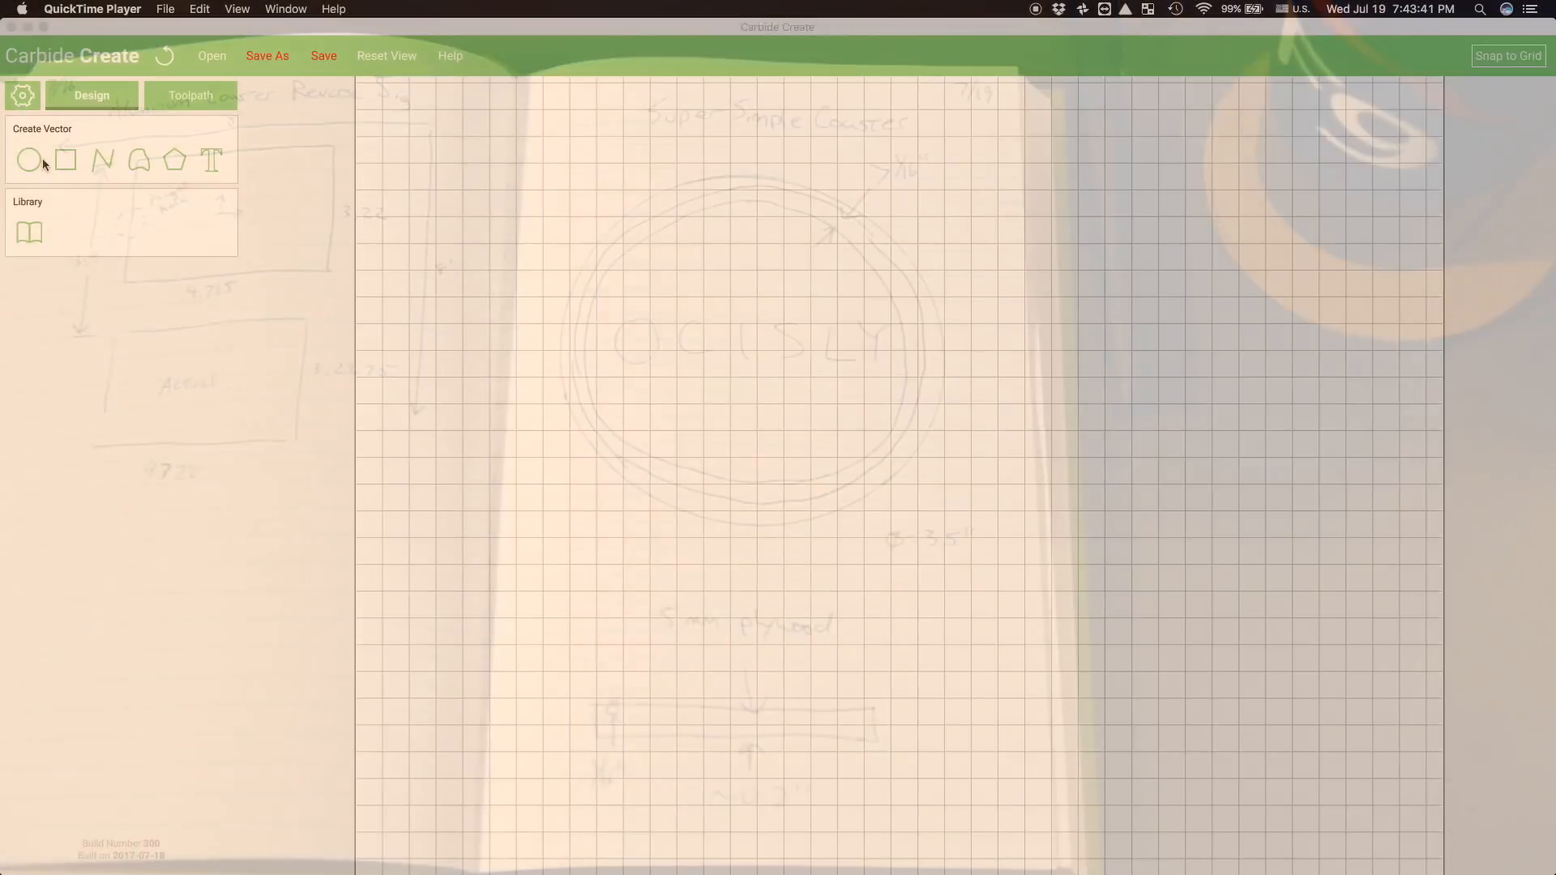
# Set Job Setup to 0.2 in thickness, Soft - Wood material and 5.000 retract height
pyautogui.click(22, 94)
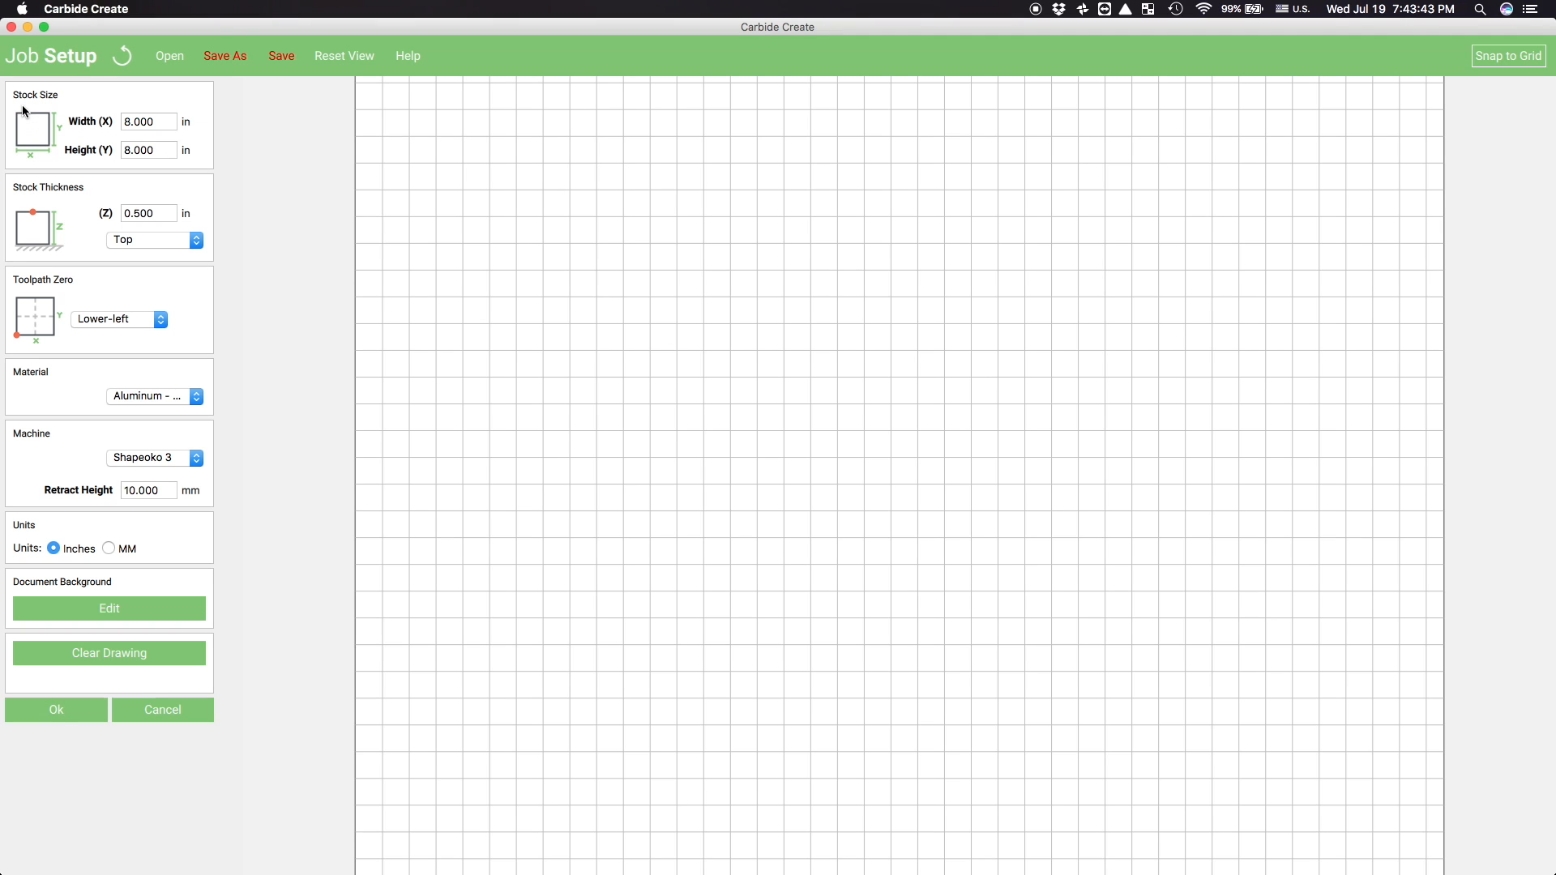
pyautogui.moveTo(165, 149)
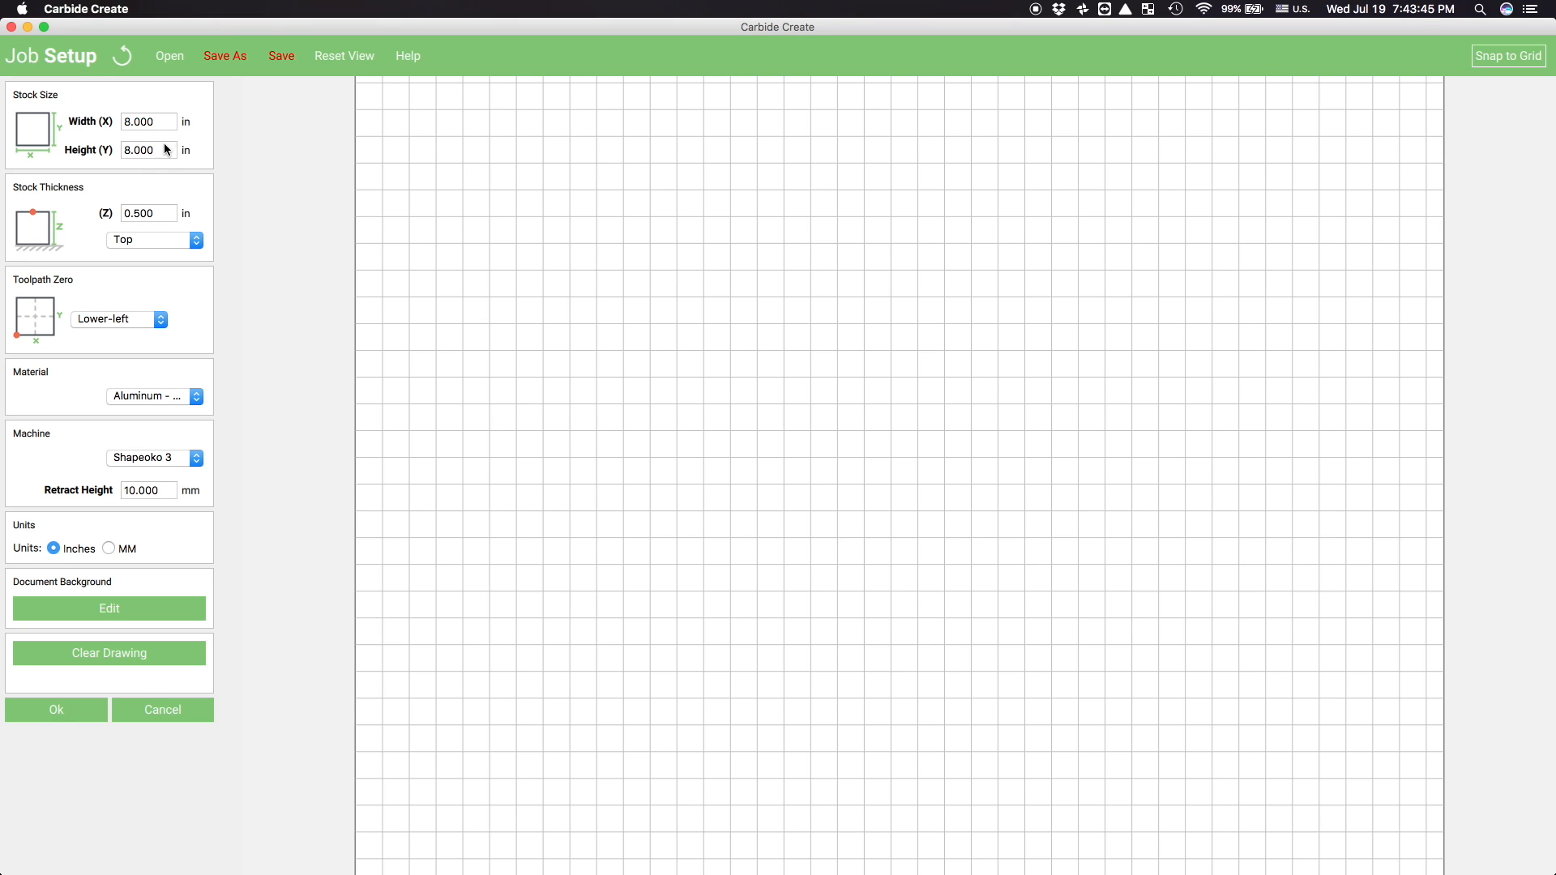
pyautogui.click(147, 213)
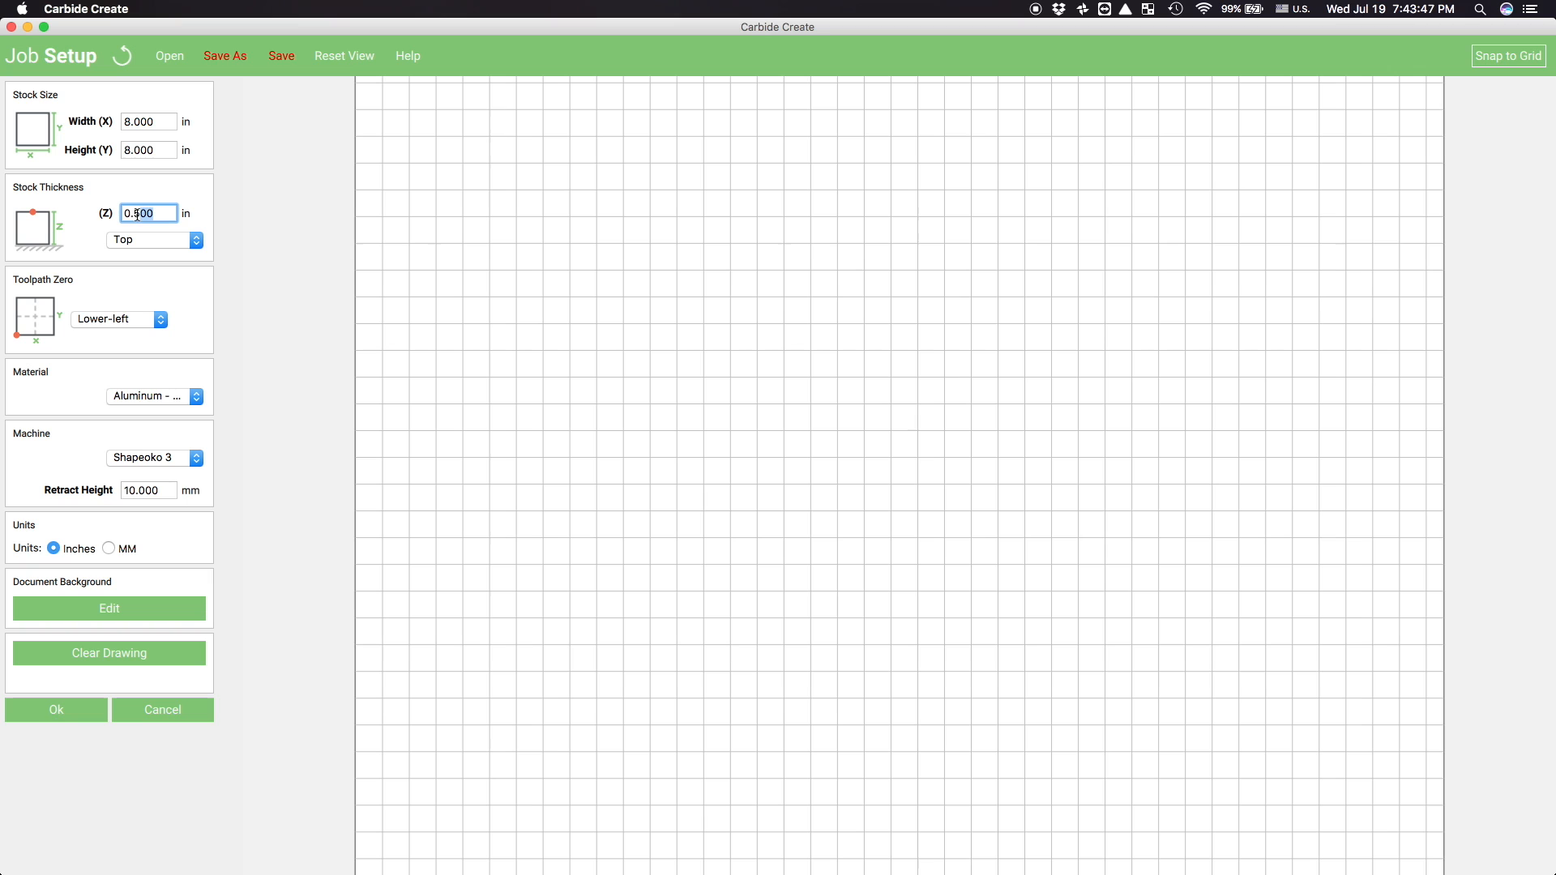
pyautogui.write('0.2')
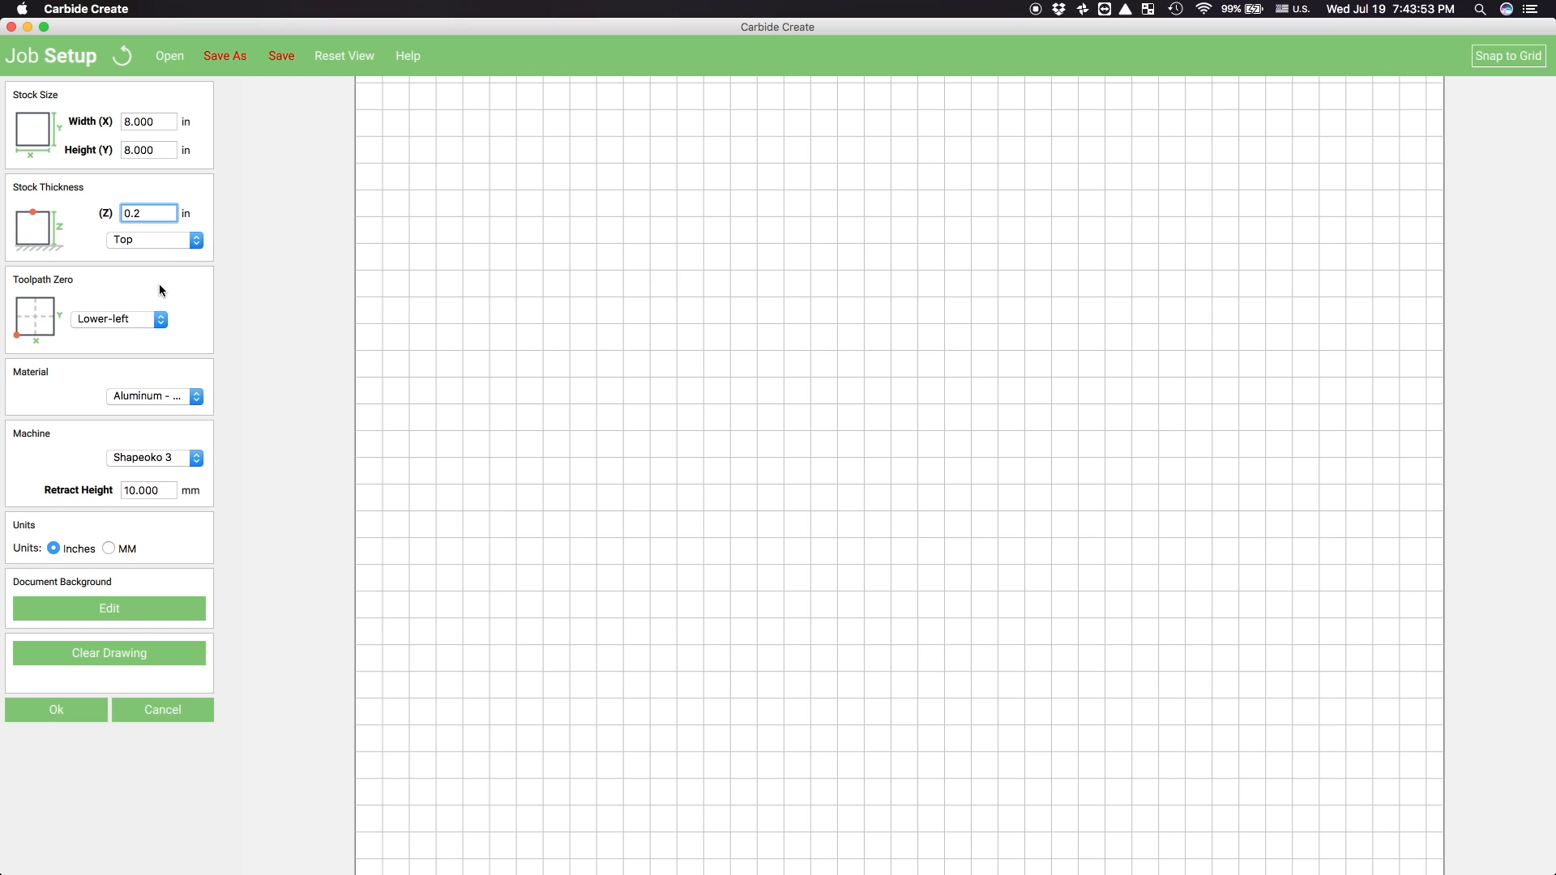
pyautogui.click(154, 397)
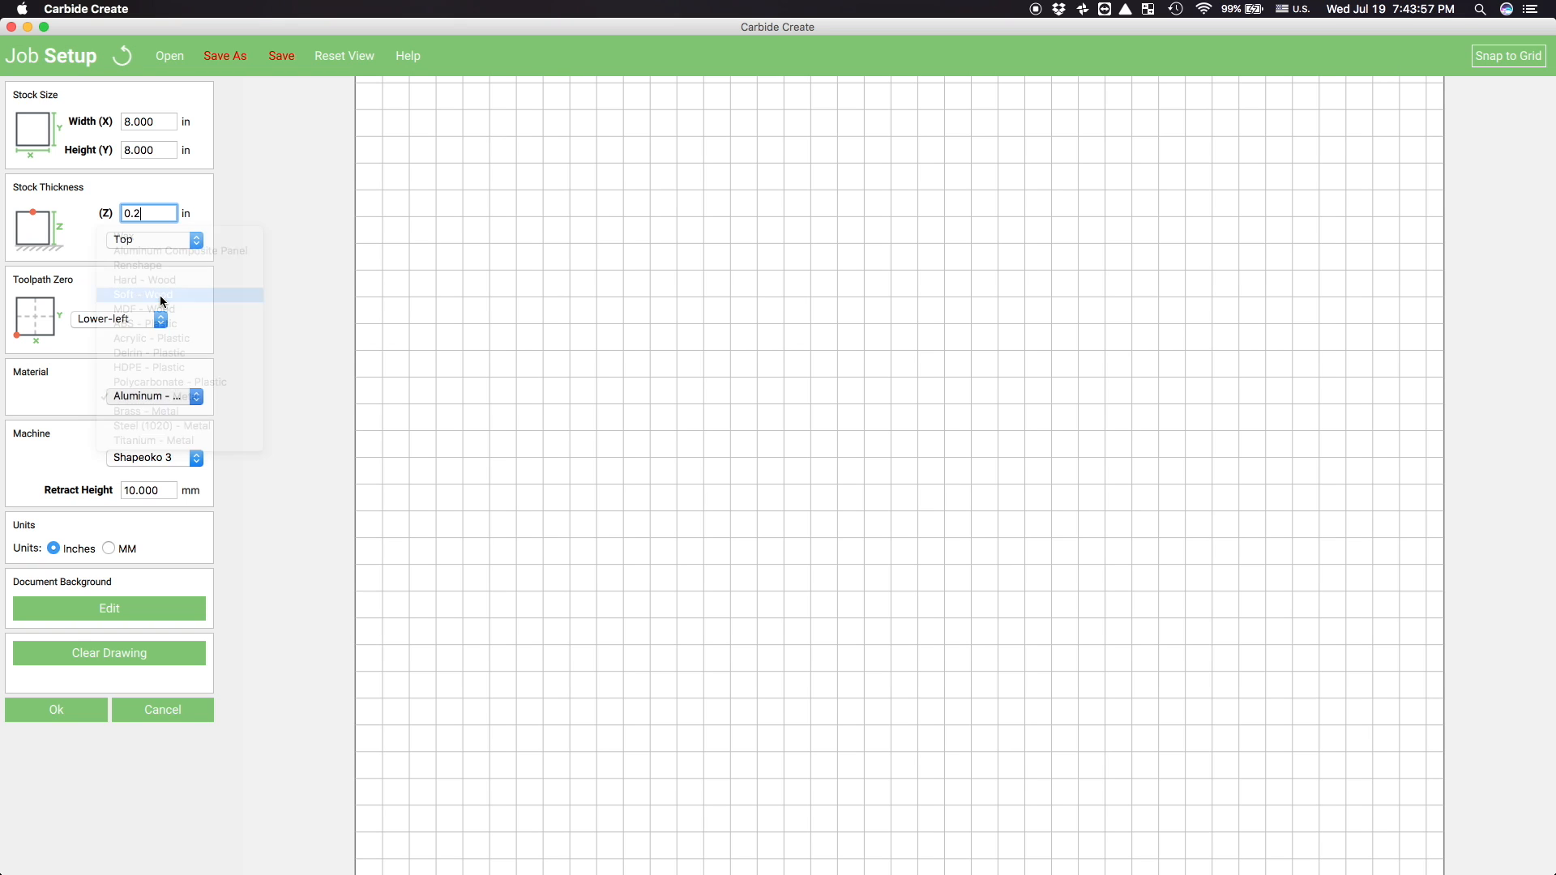
pyautogui.click(155, 293)
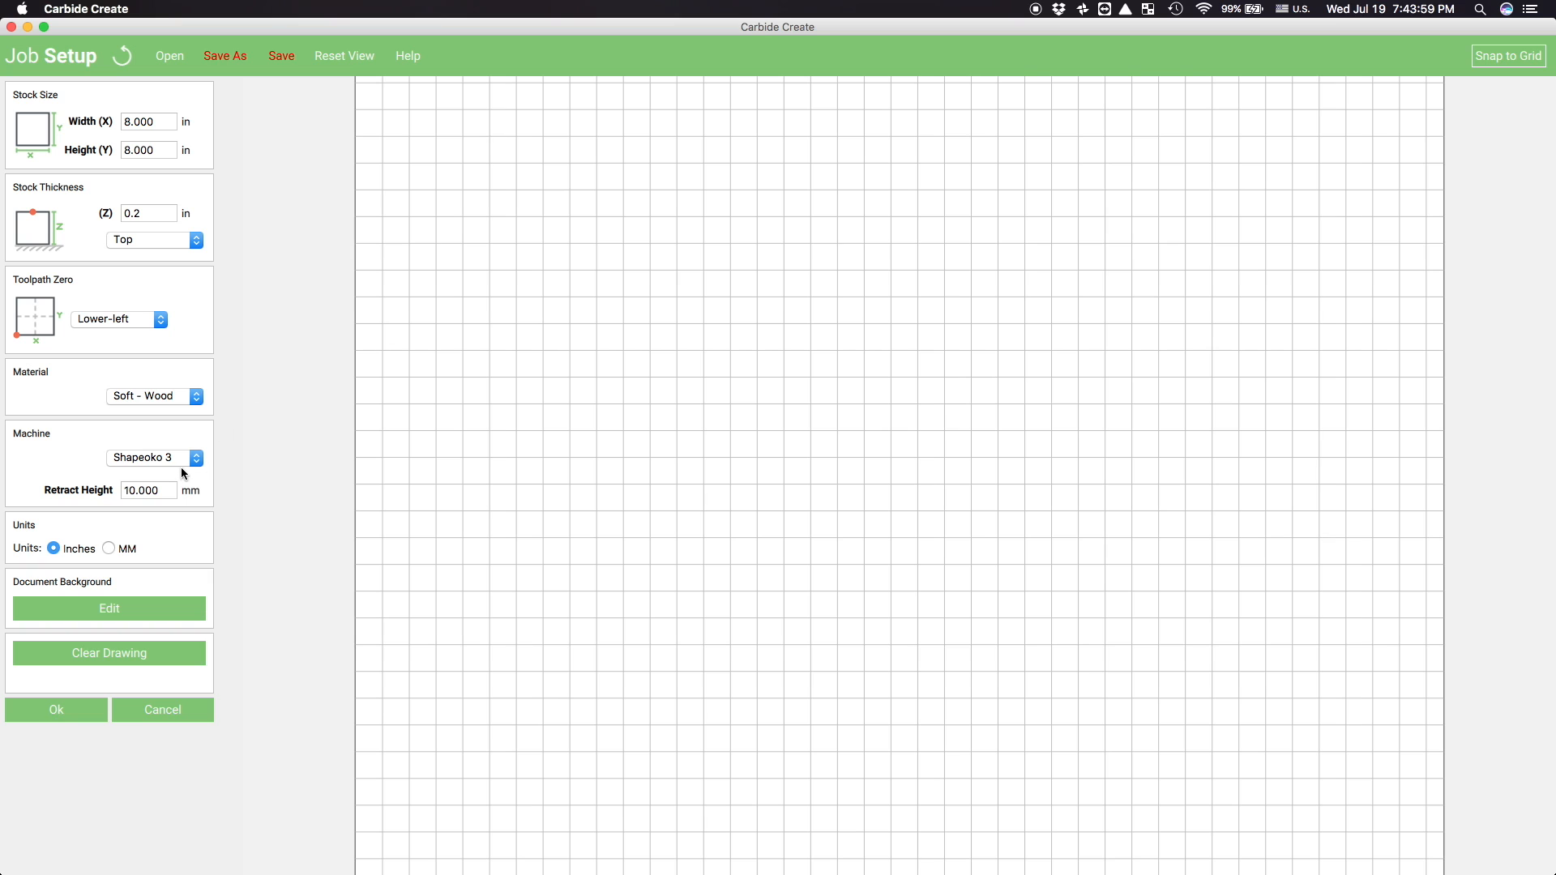
pyautogui.click(148, 490)
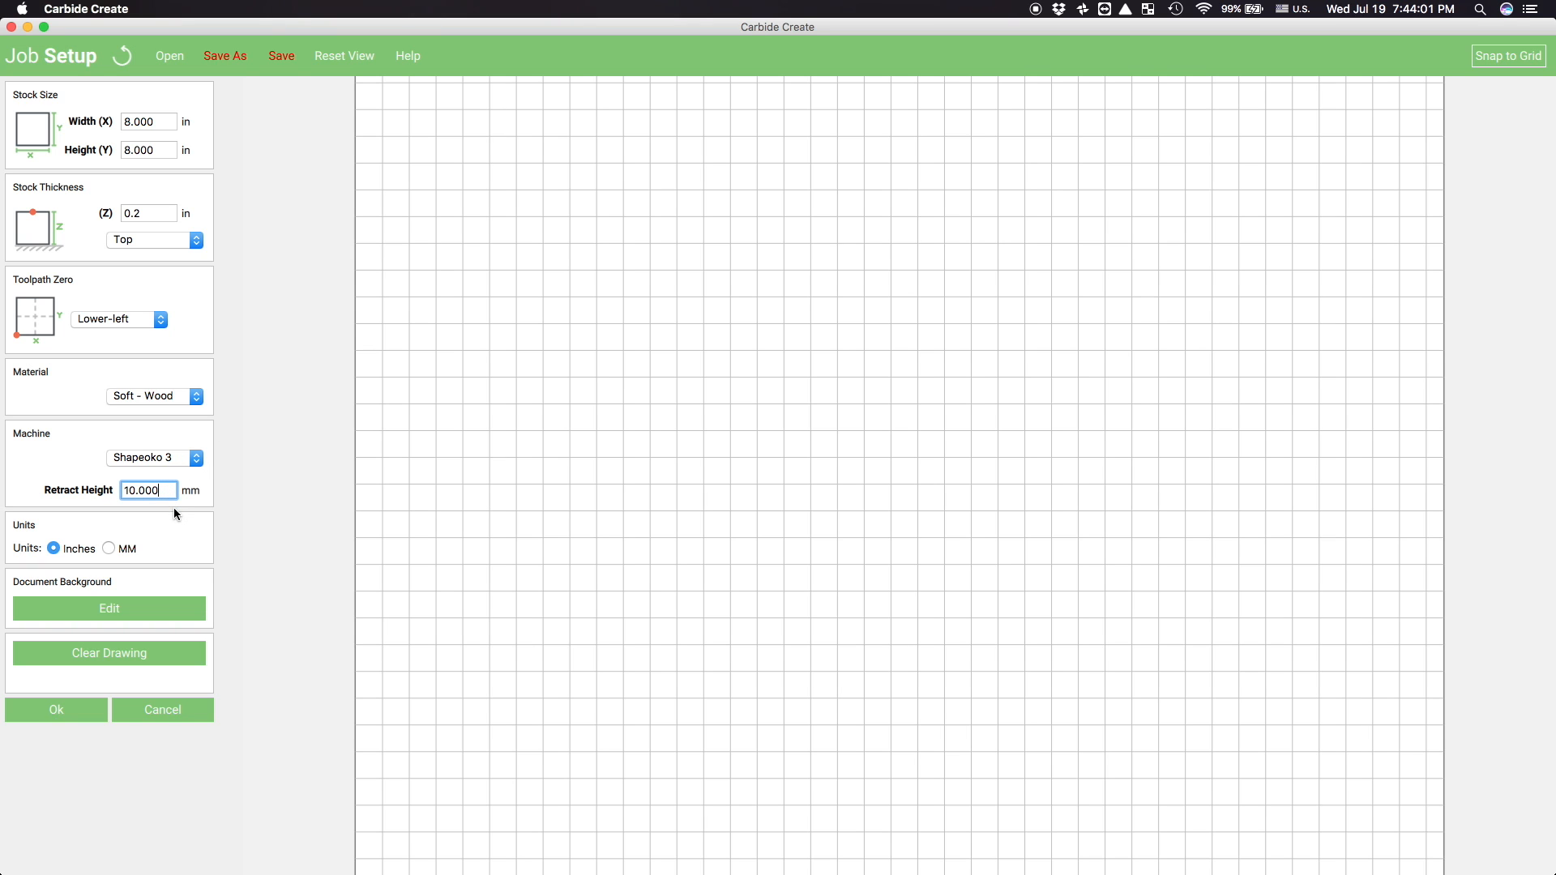
pyautogui.click(134, 490)
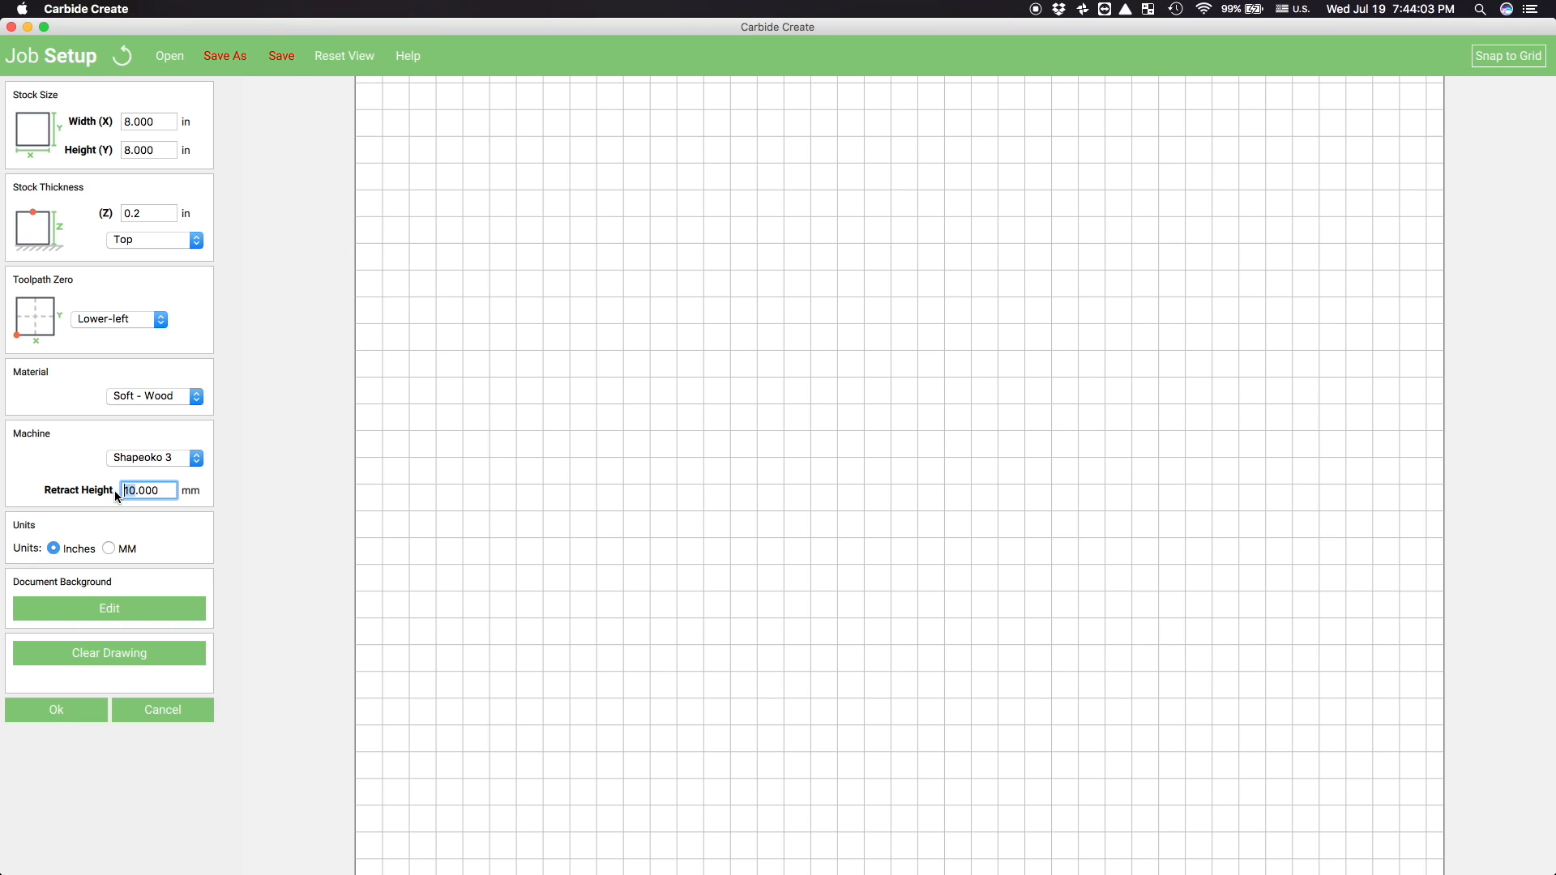
pyautogui.write('5.000')
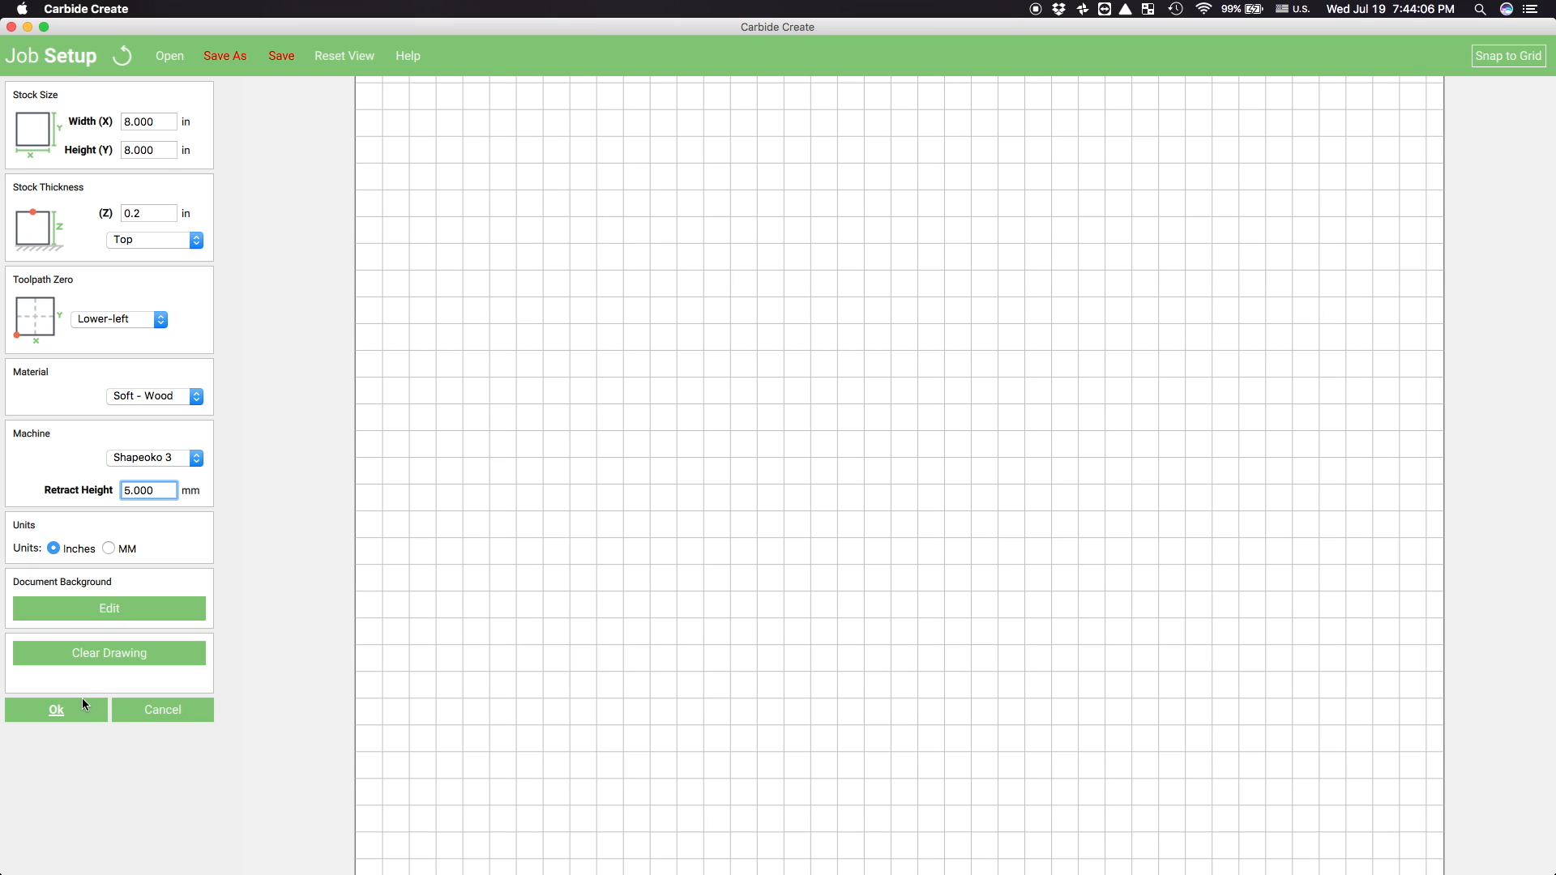
pyautogui.click(56, 710)
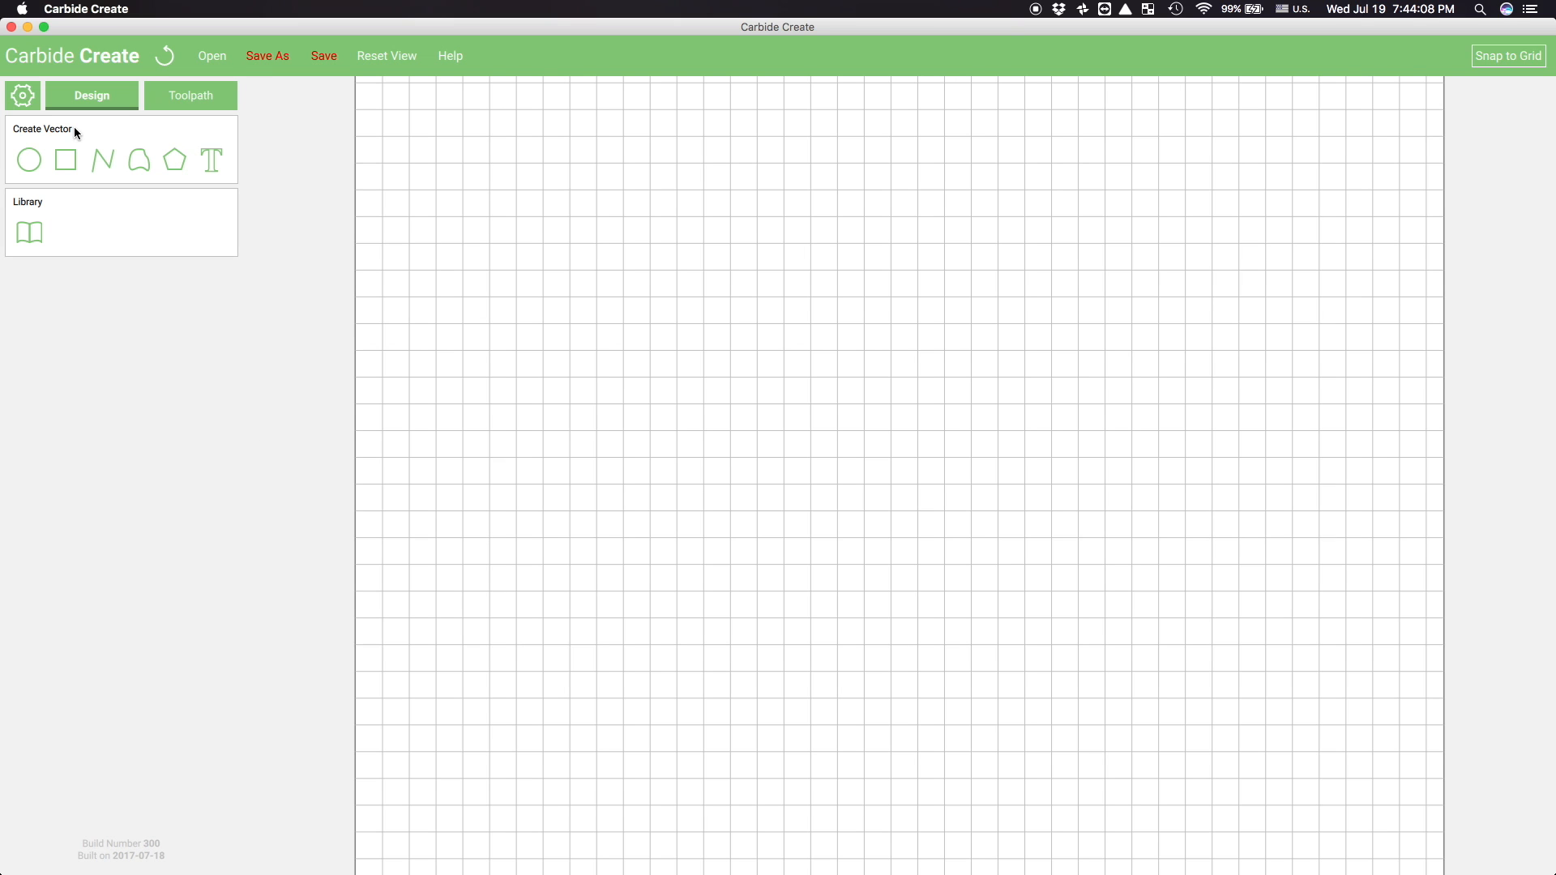
# Draw a circle centred at 1.75, 1.75 in with a 1.75 in radius
pyautogui.click(30, 160)
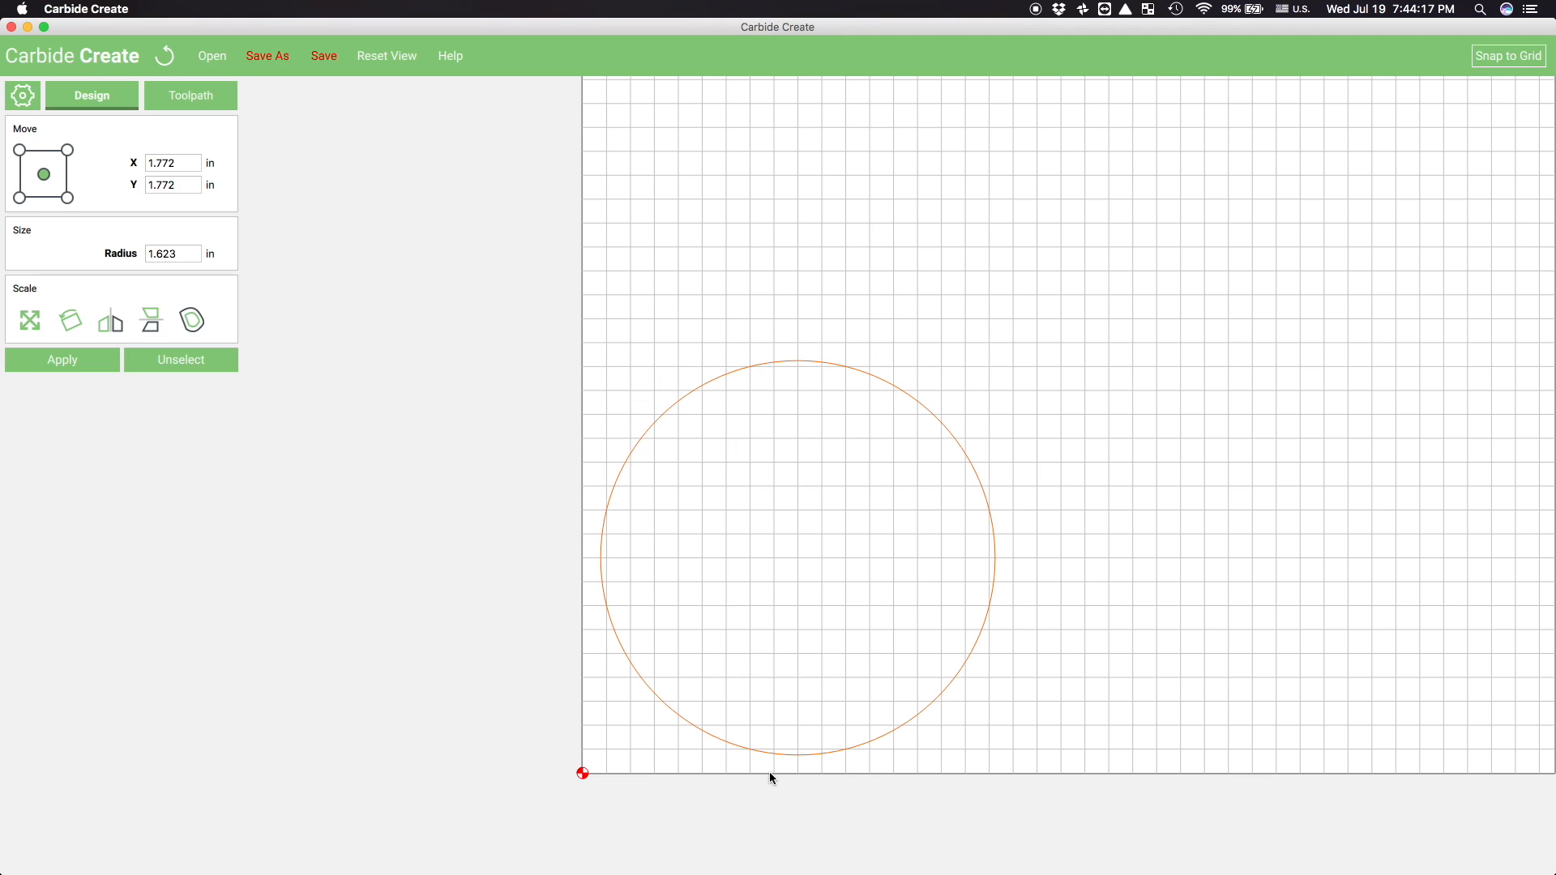
pyautogui.click(173, 163)
pyautogui.write('1.75')
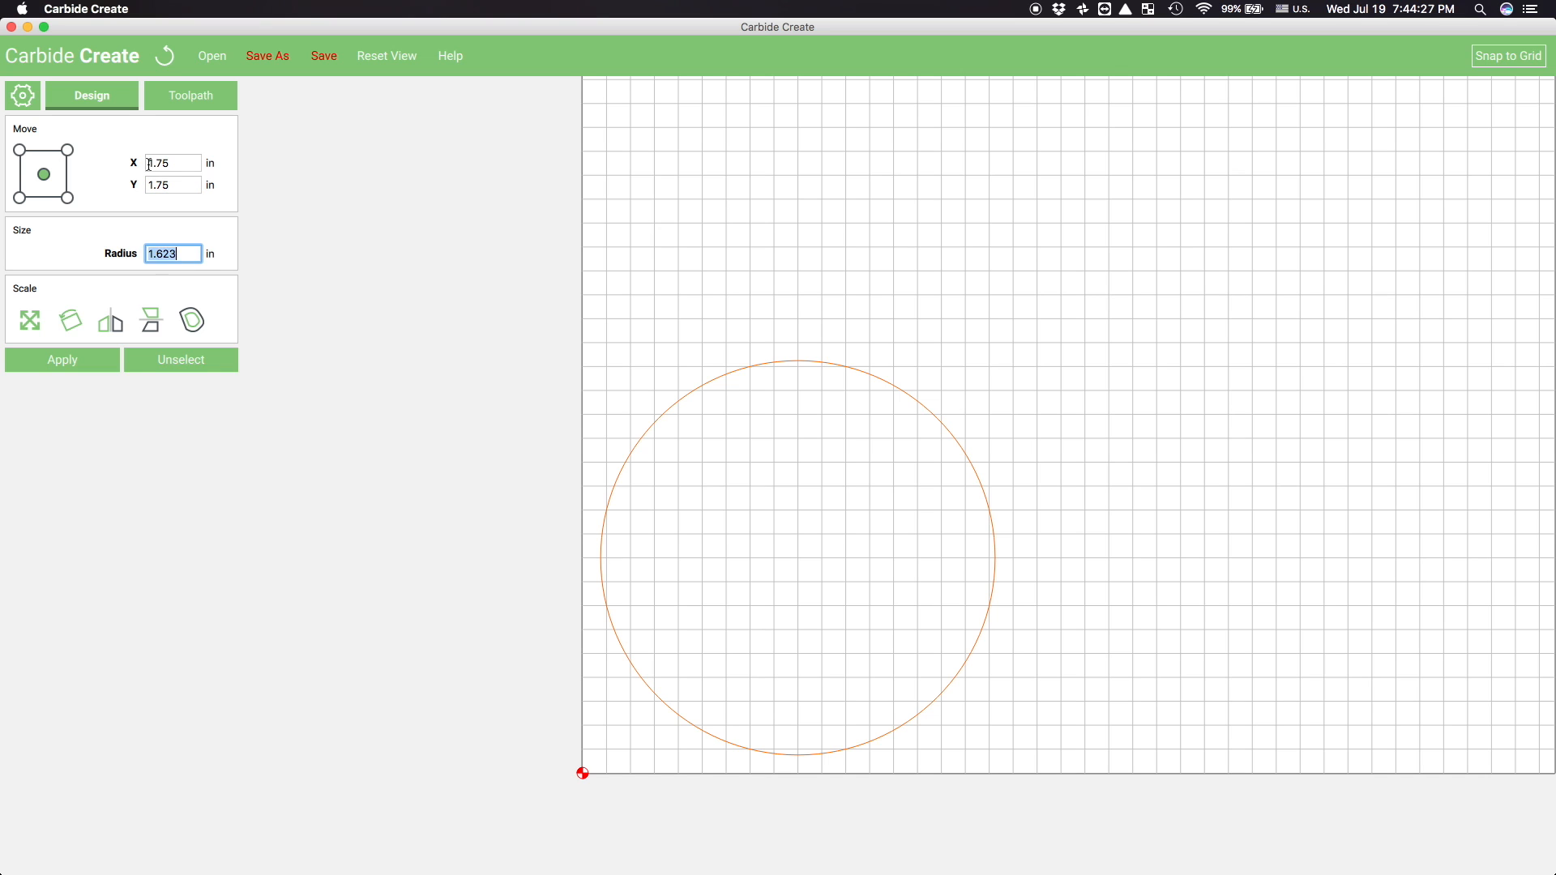
pyautogui.write('3.5')
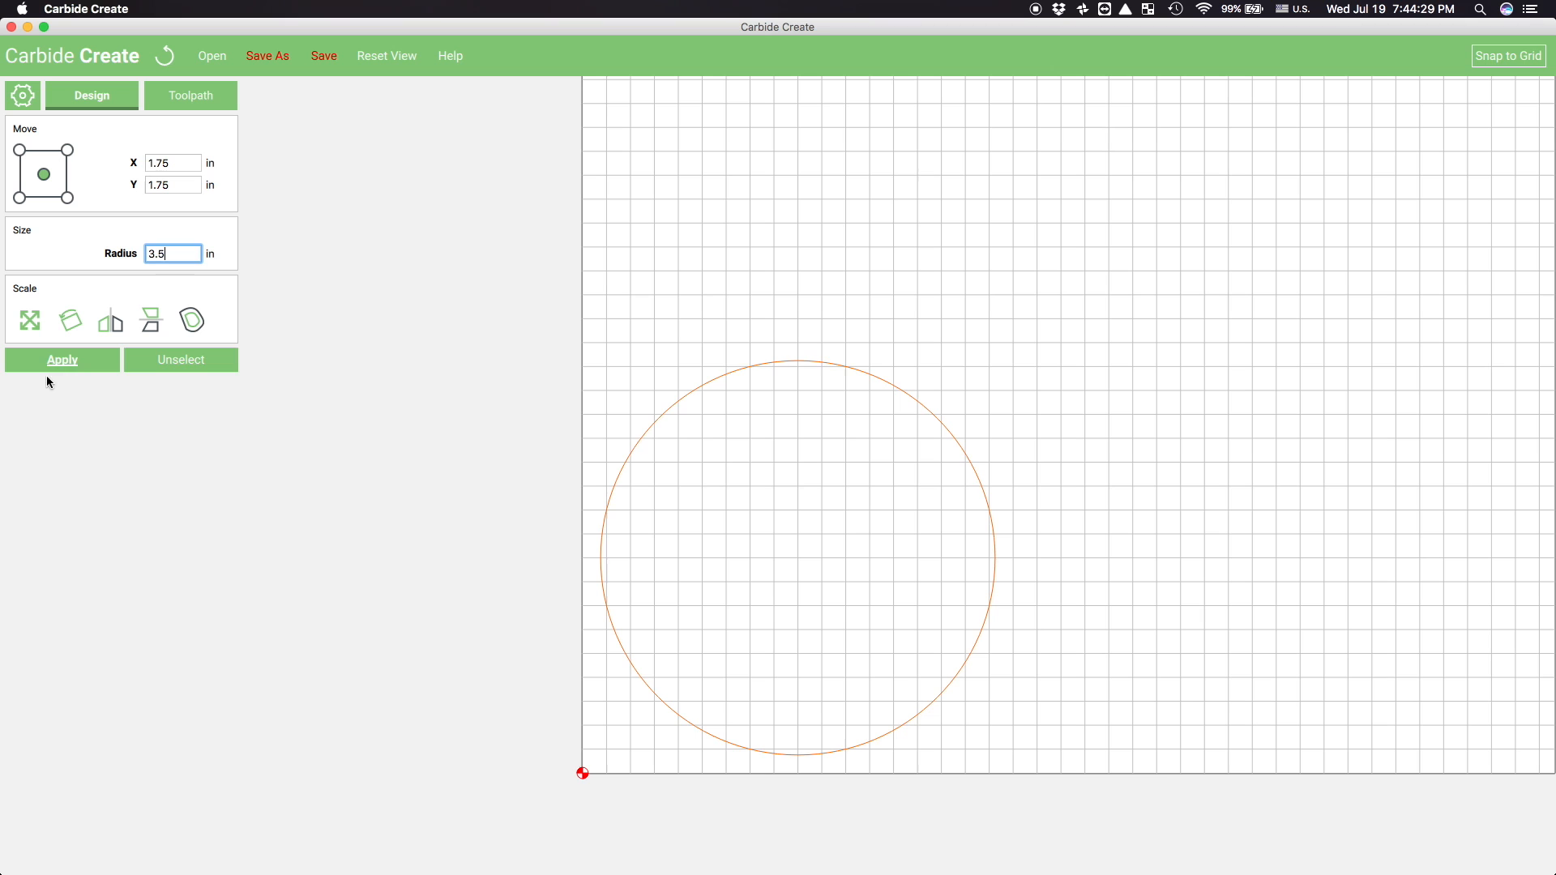
pyautogui.click(62, 360)
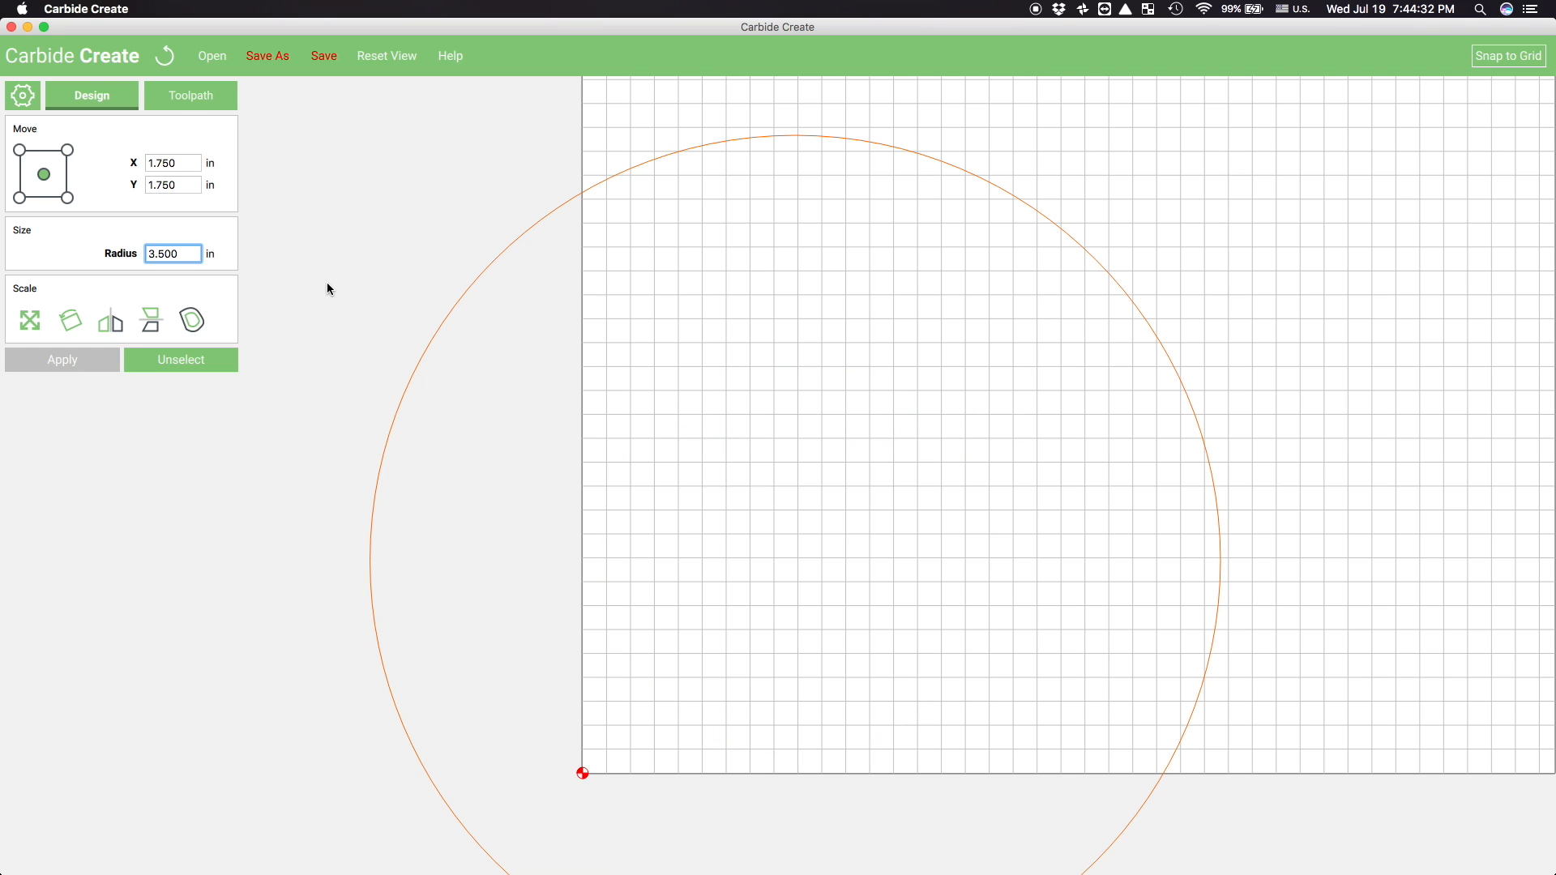
pyautogui.write('1.75')
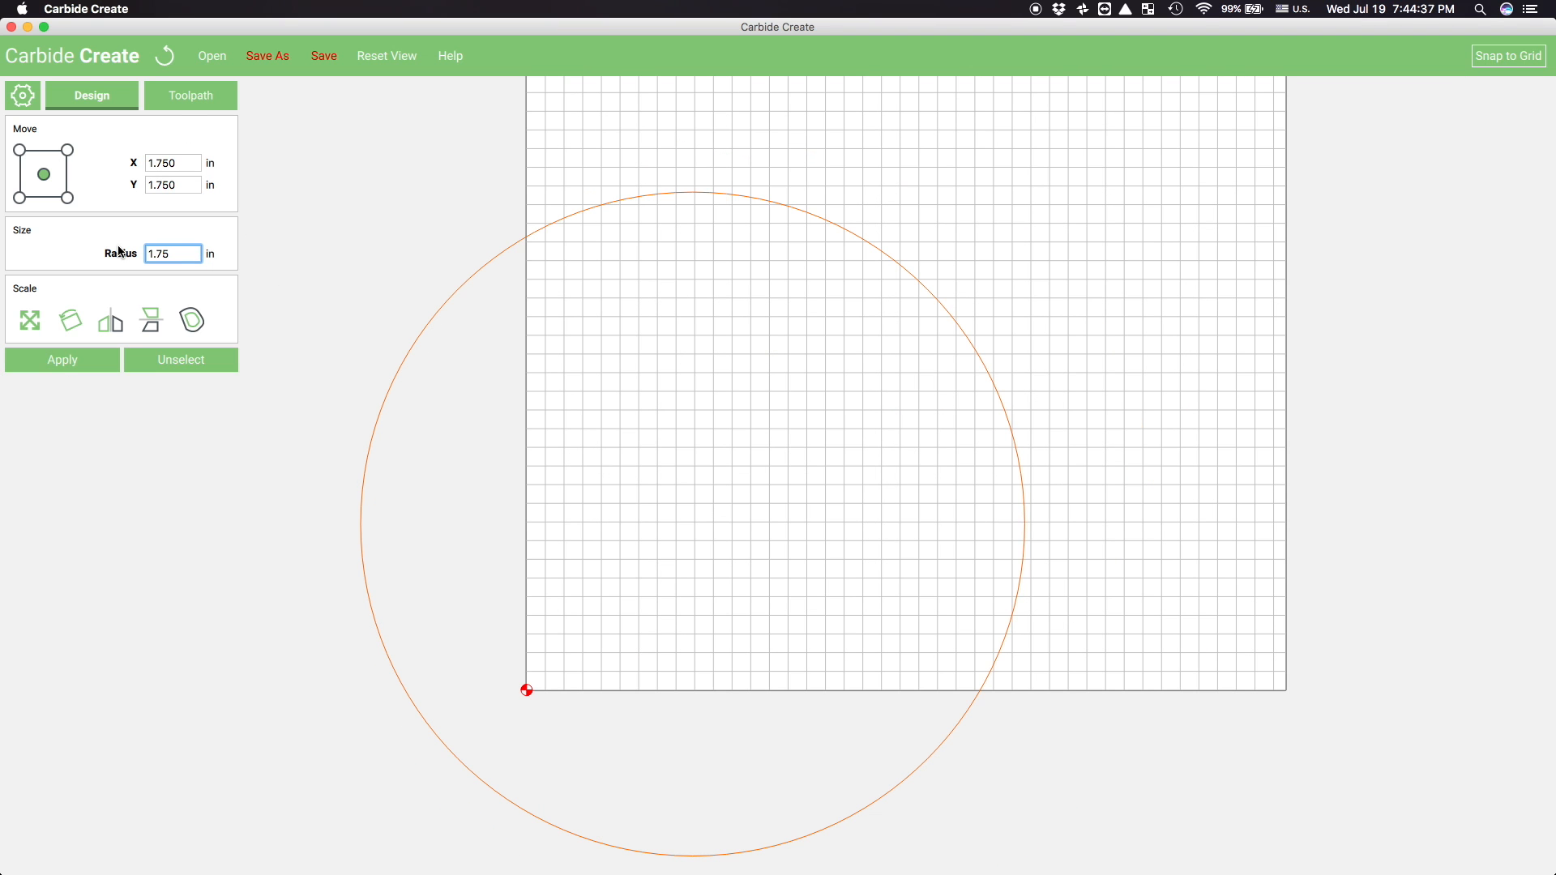
pyautogui.click(181, 359)
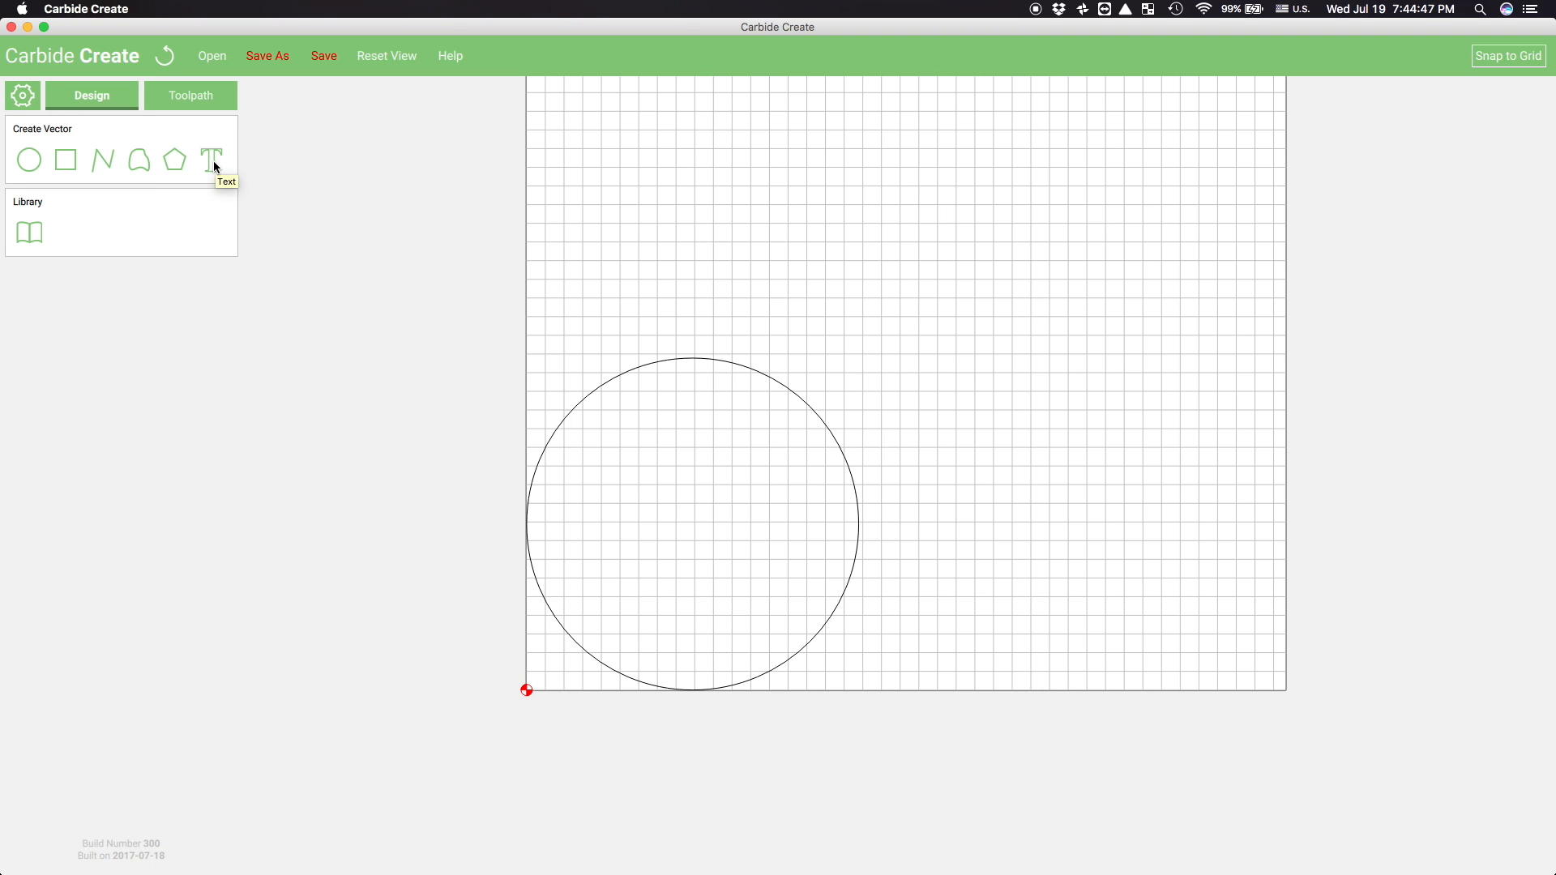
# Add bold 'OCISLY' text centred at 1.75, 1.75 with a 0.58 in height
pyautogui.click(213, 160)
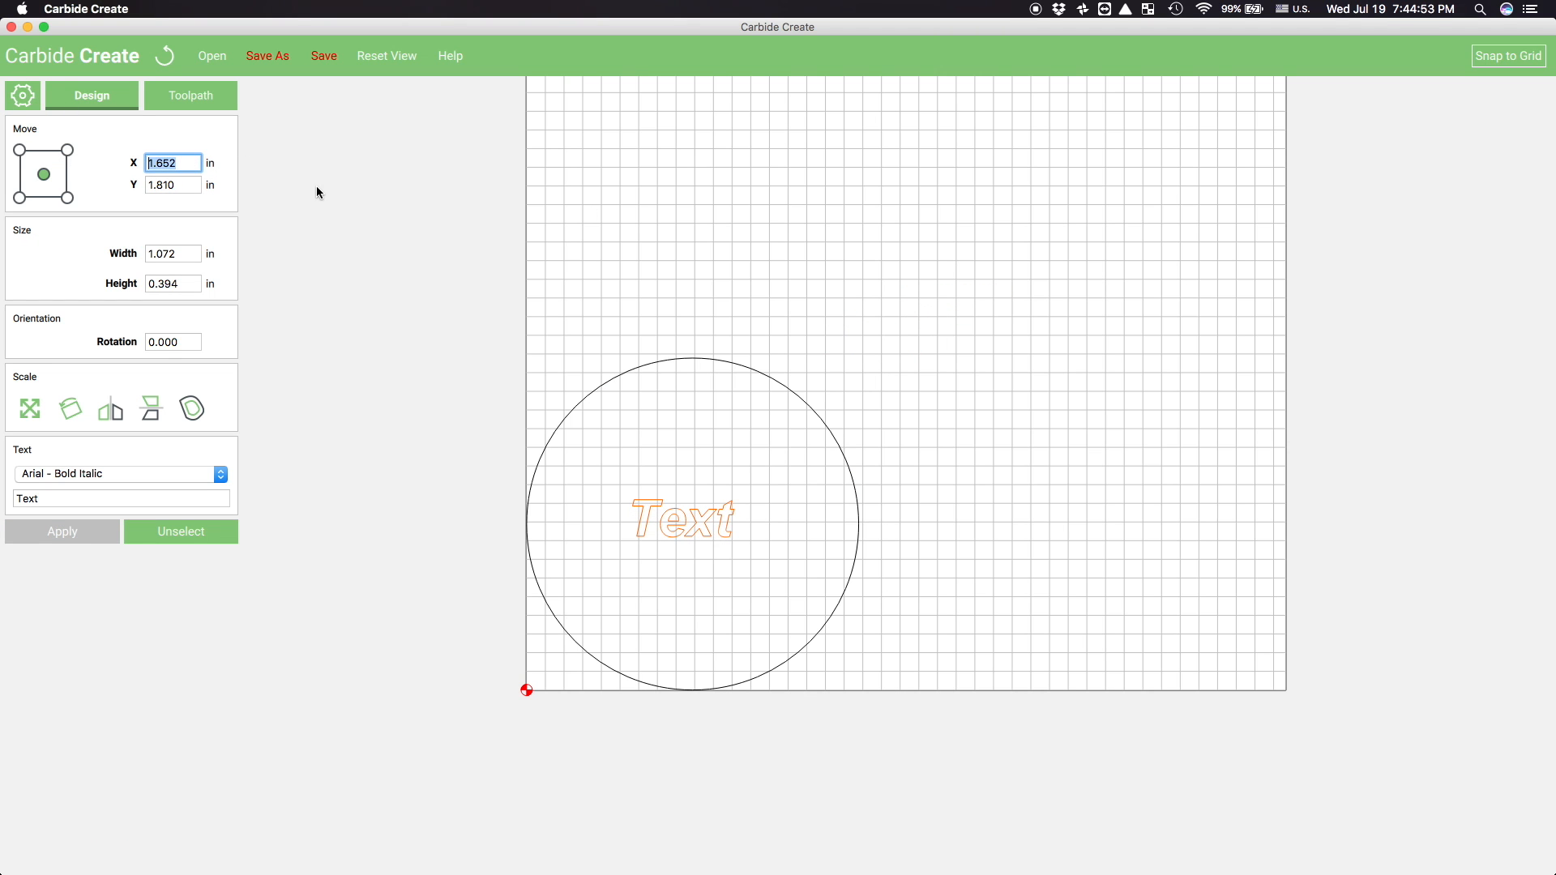
pyautogui.write('1.75')
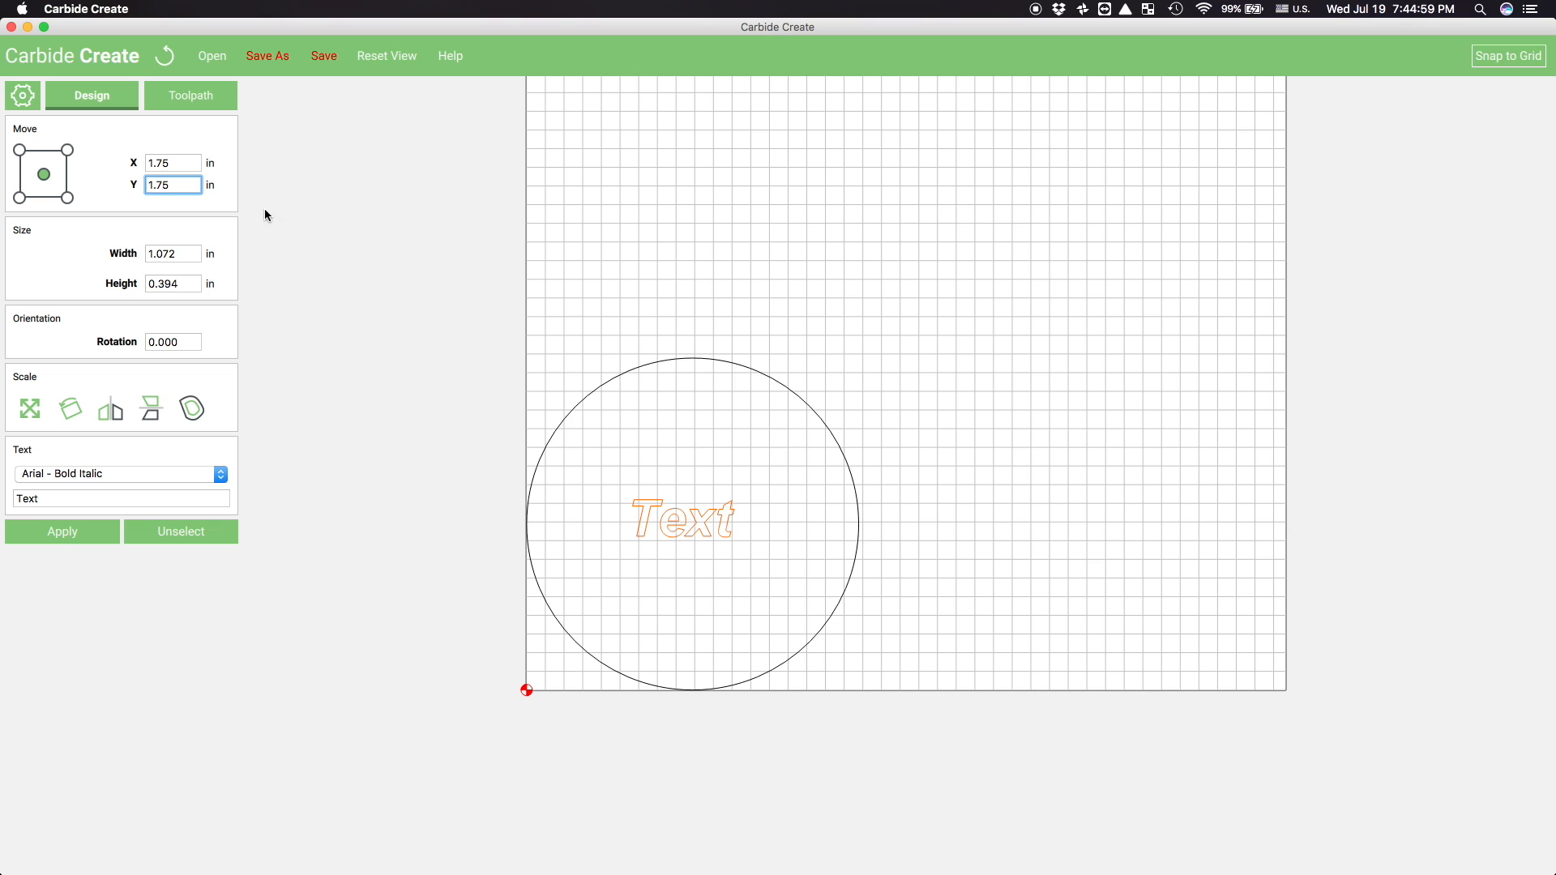
pyautogui.write('0.58')
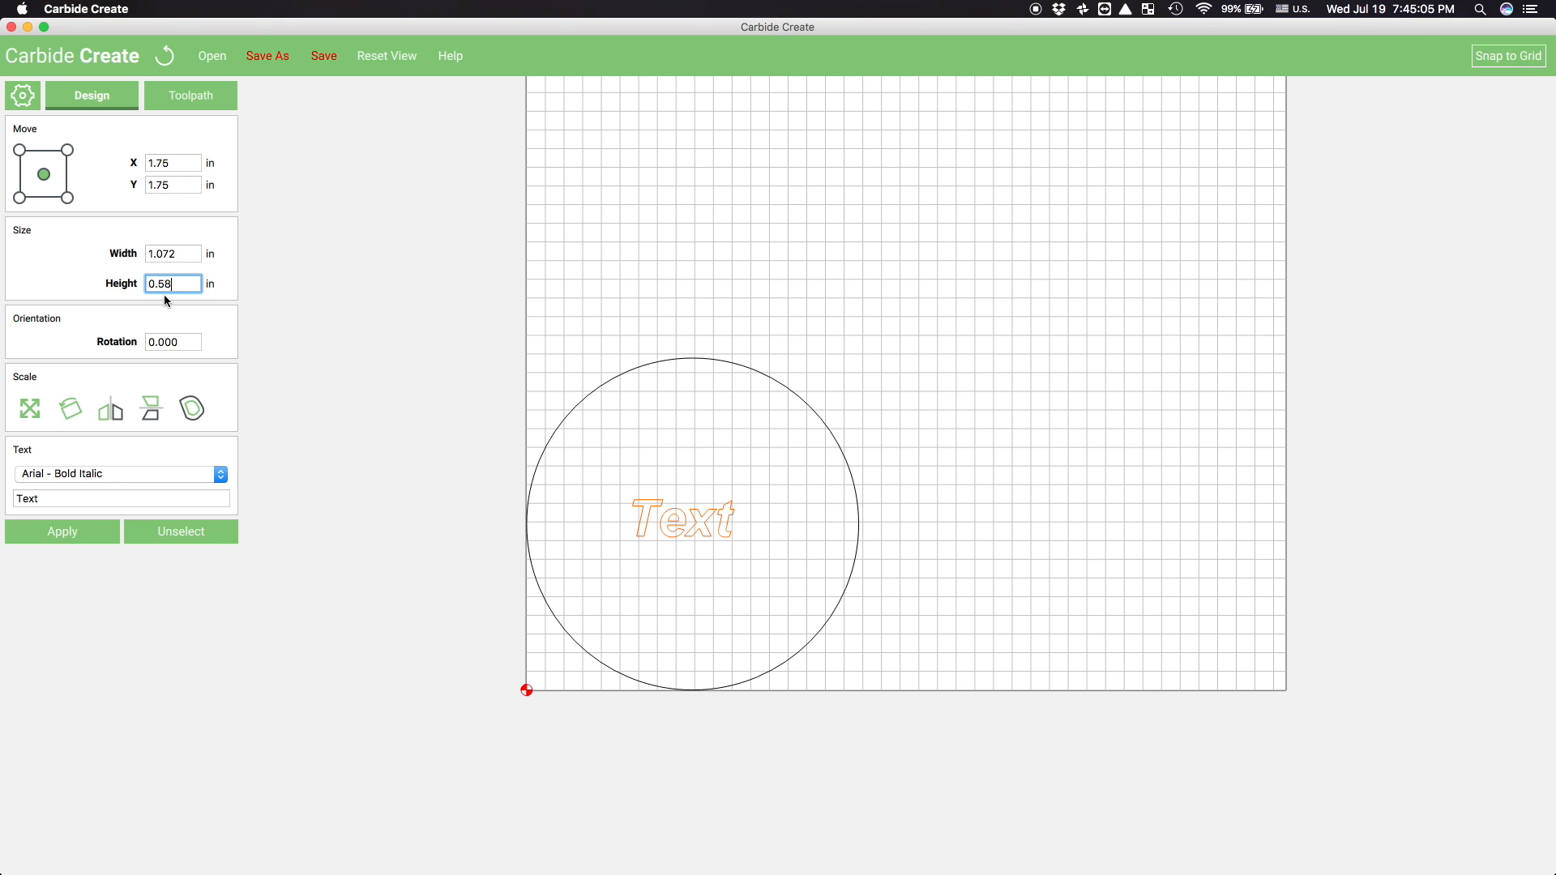
pyautogui.write('OC')
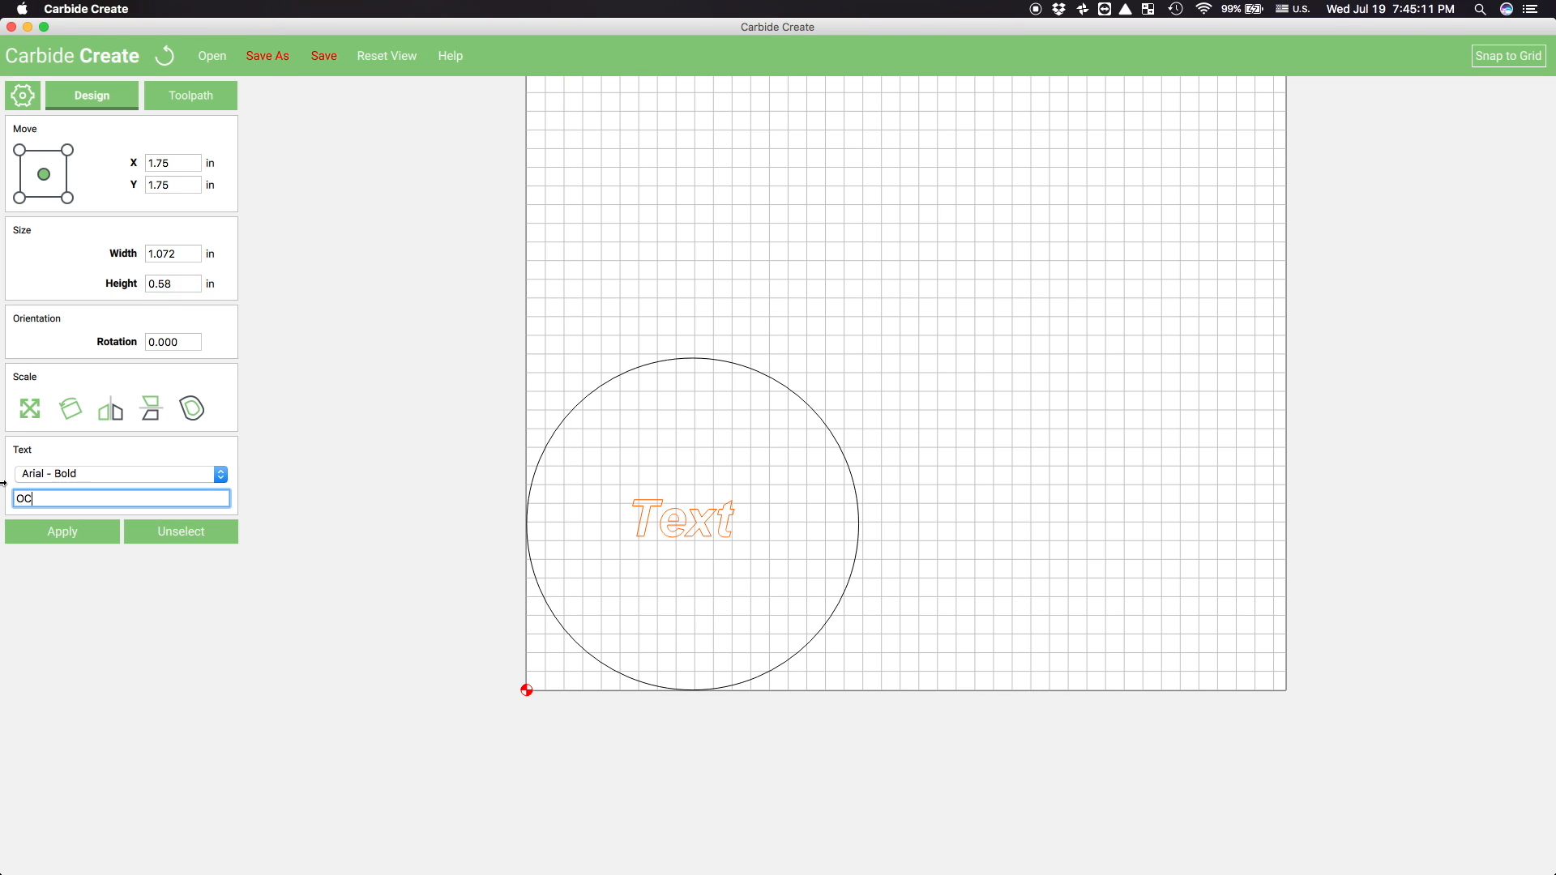
pyautogui.write('ISLY')
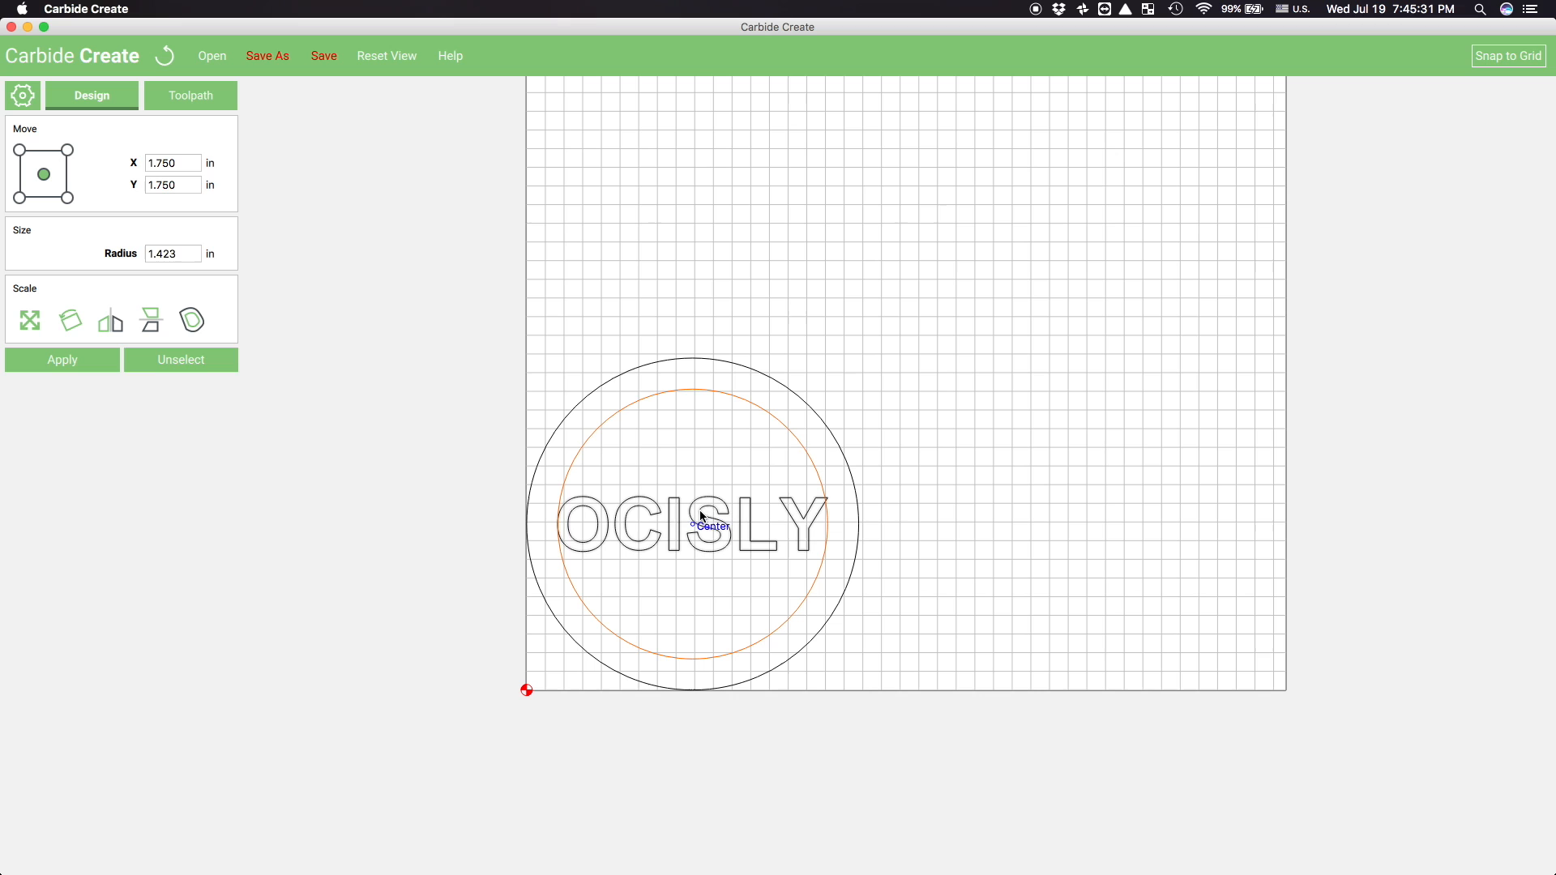
# Give the inner circle a 1.16 in radius and finish creating circles
pyautogui.write('1.16')
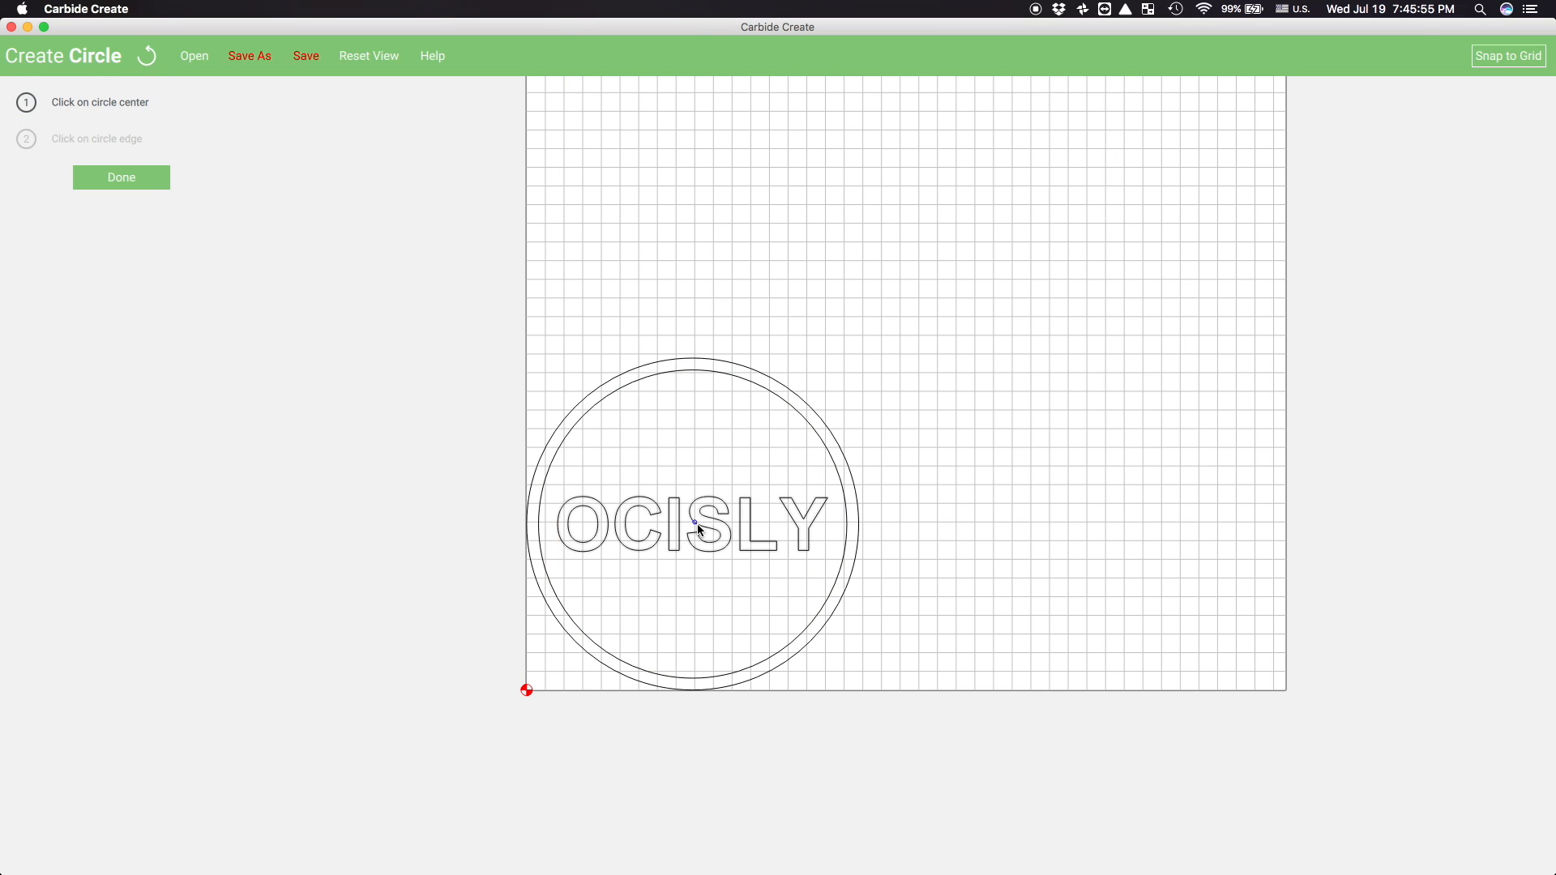
pyautogui.click(120, 177)
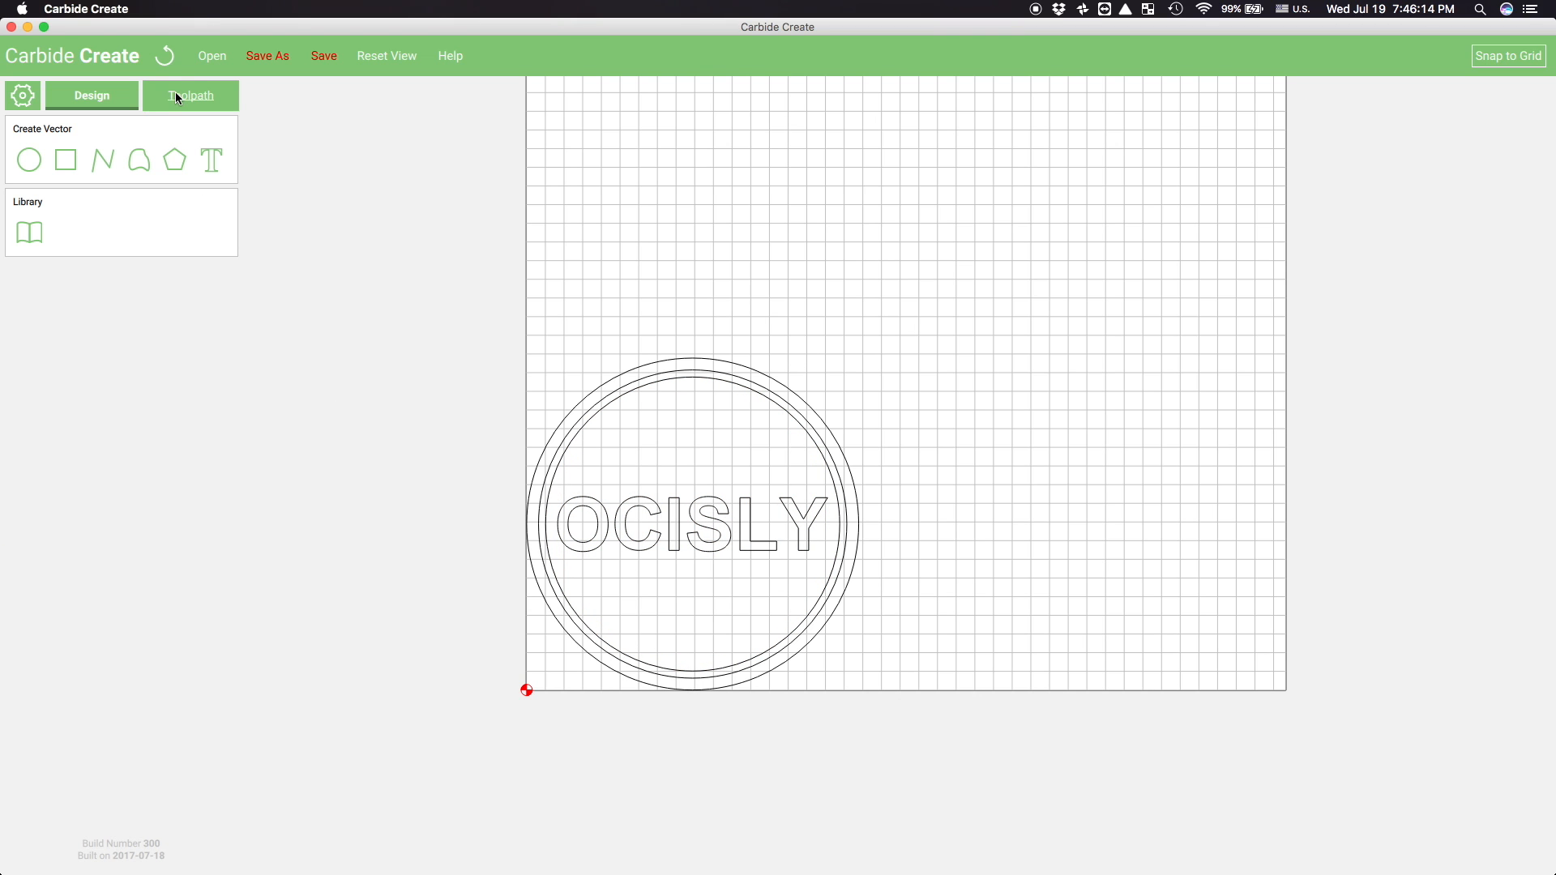
pyautogui.click(190, 96)
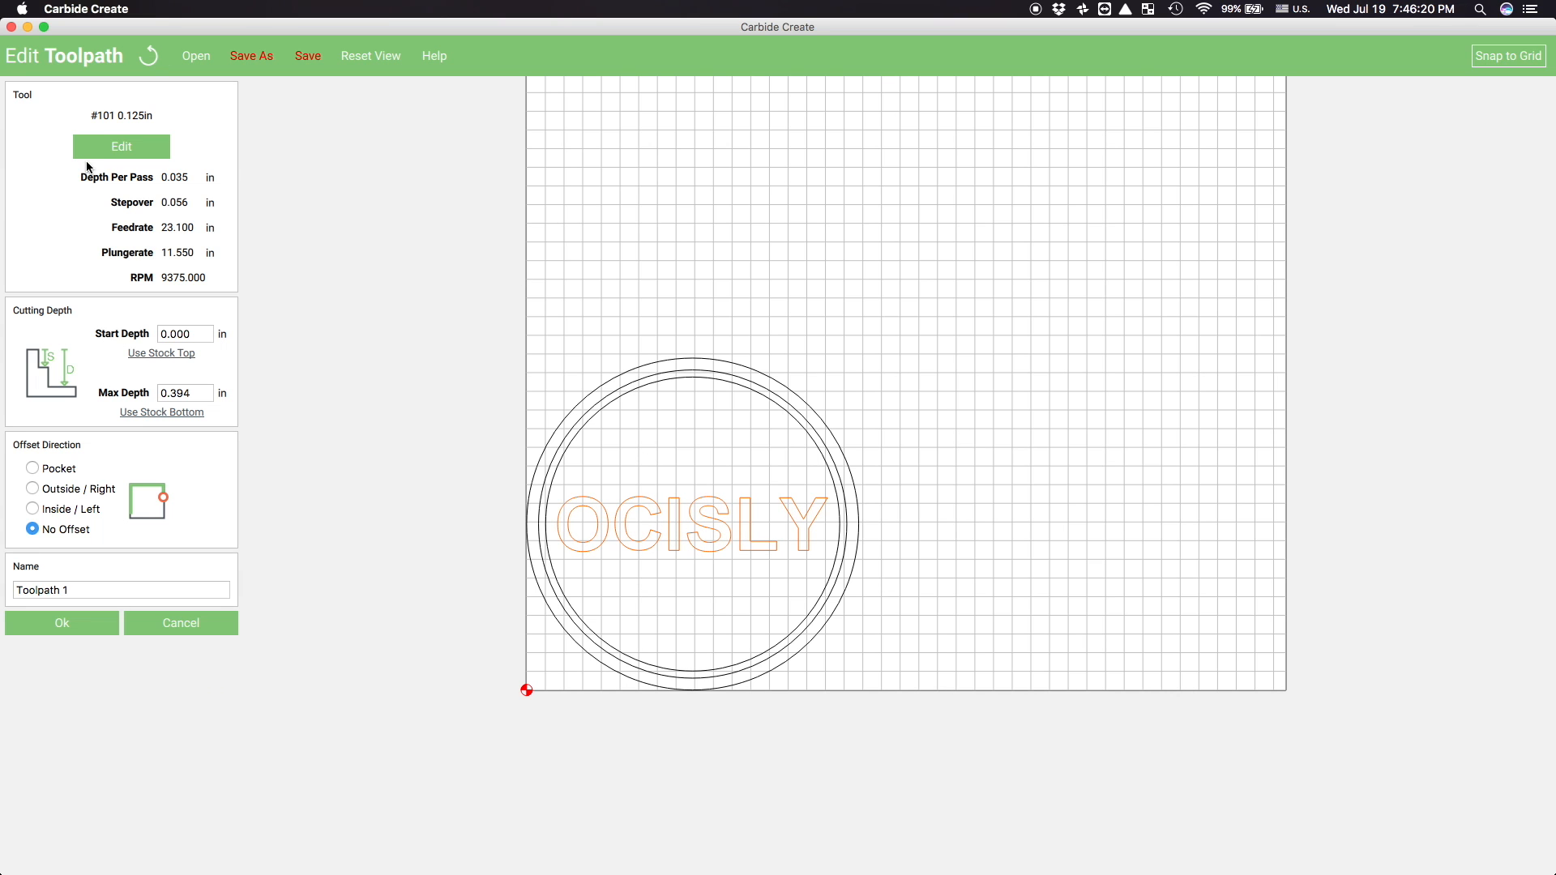
# Choose the #112 0.0625 in end mill with manual speeds, 0.02 depth per pass, feed 30
pyautogui.click(121, 119)
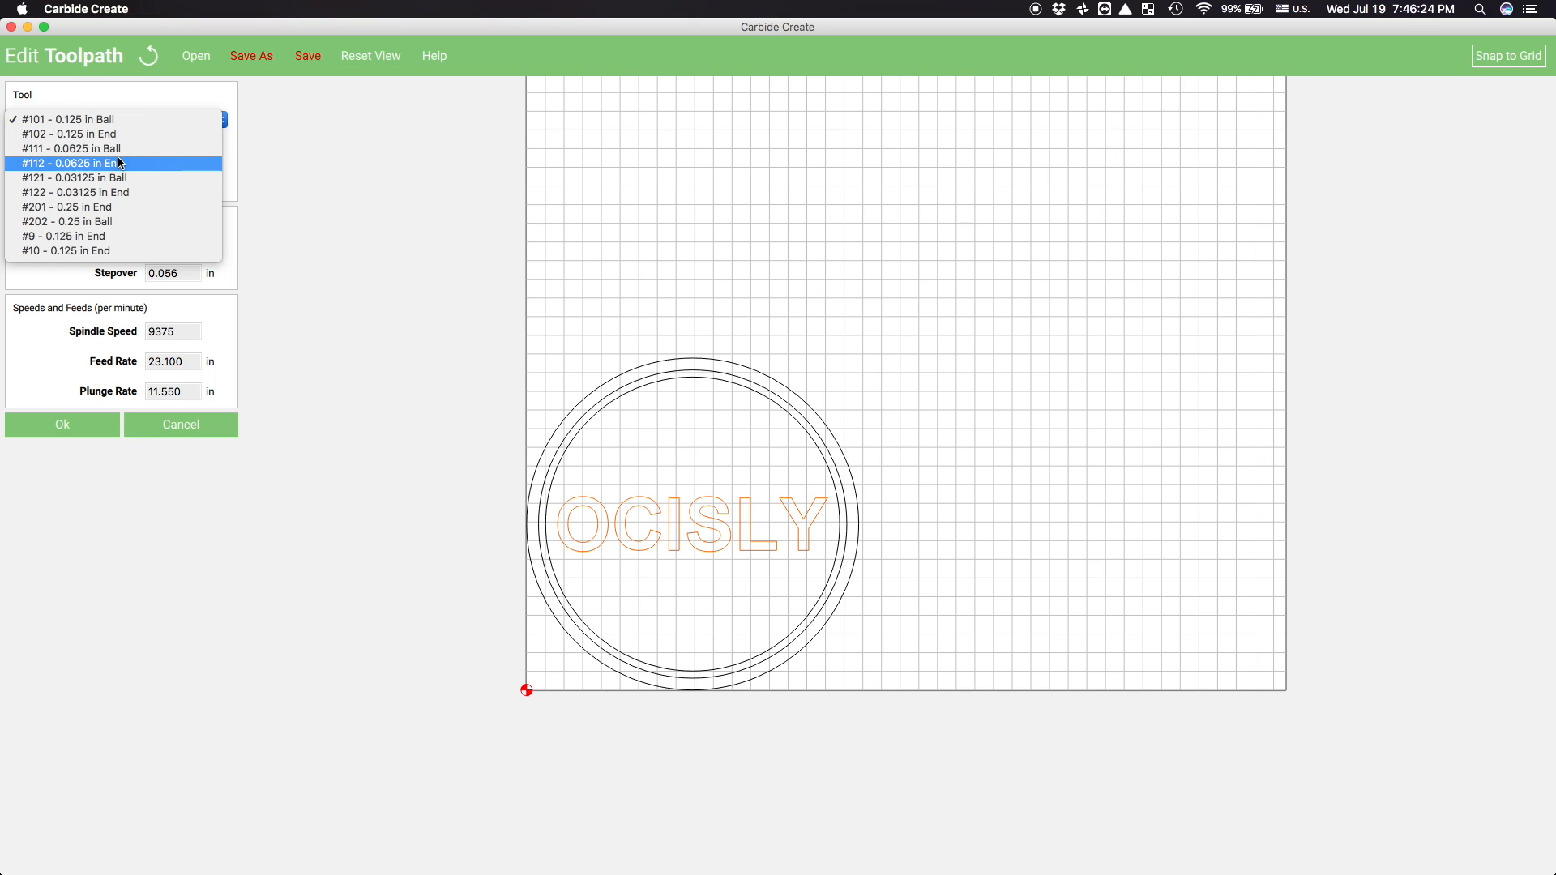
pyautogui.click(113, 163)
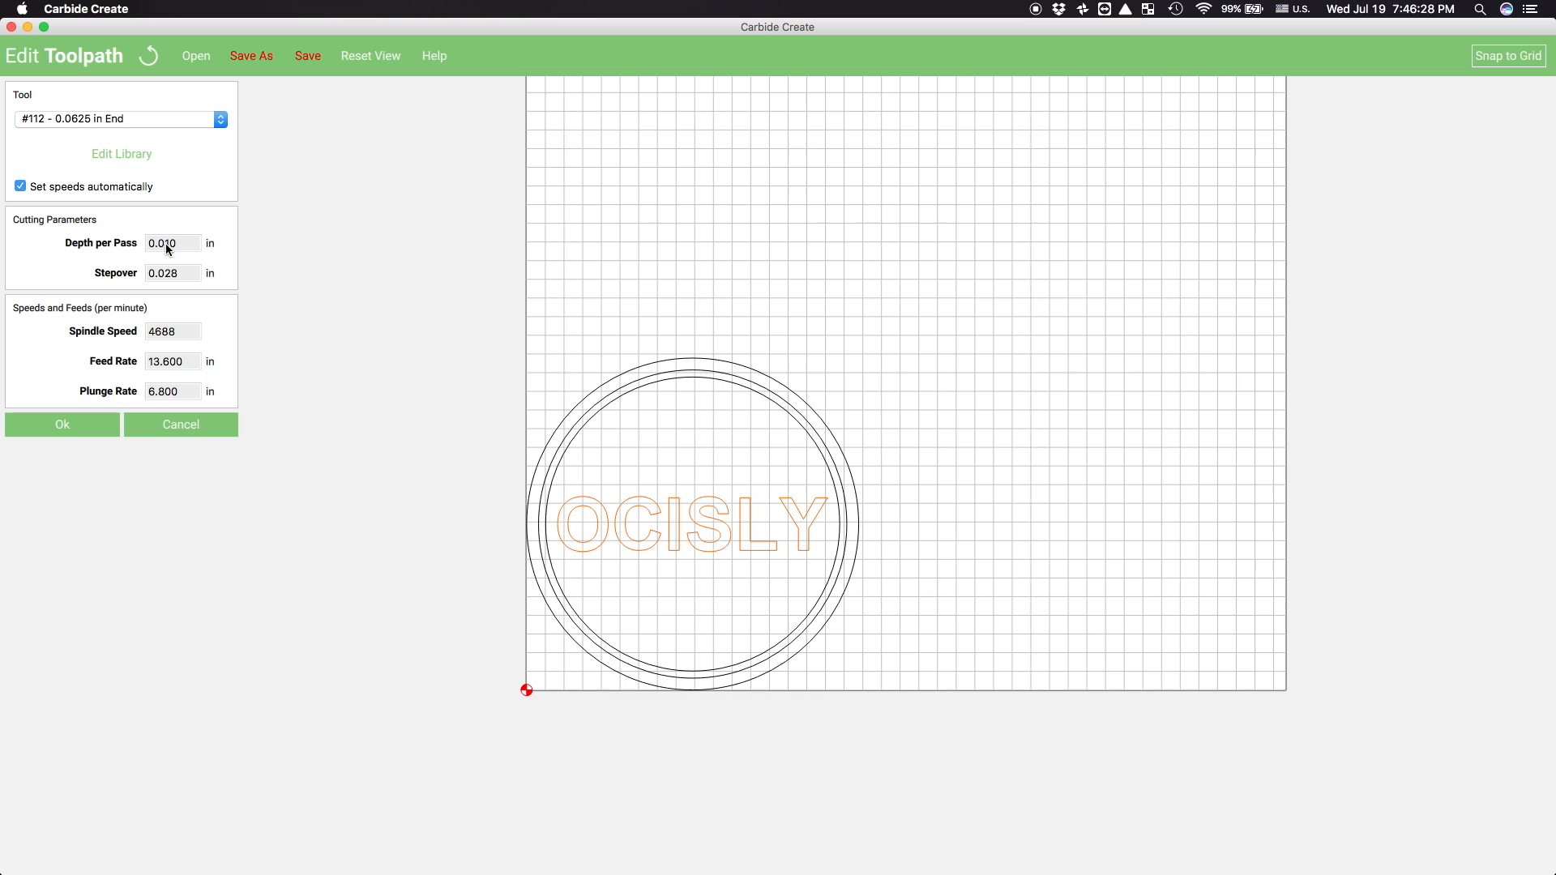
pyautogui.click(19, 186)
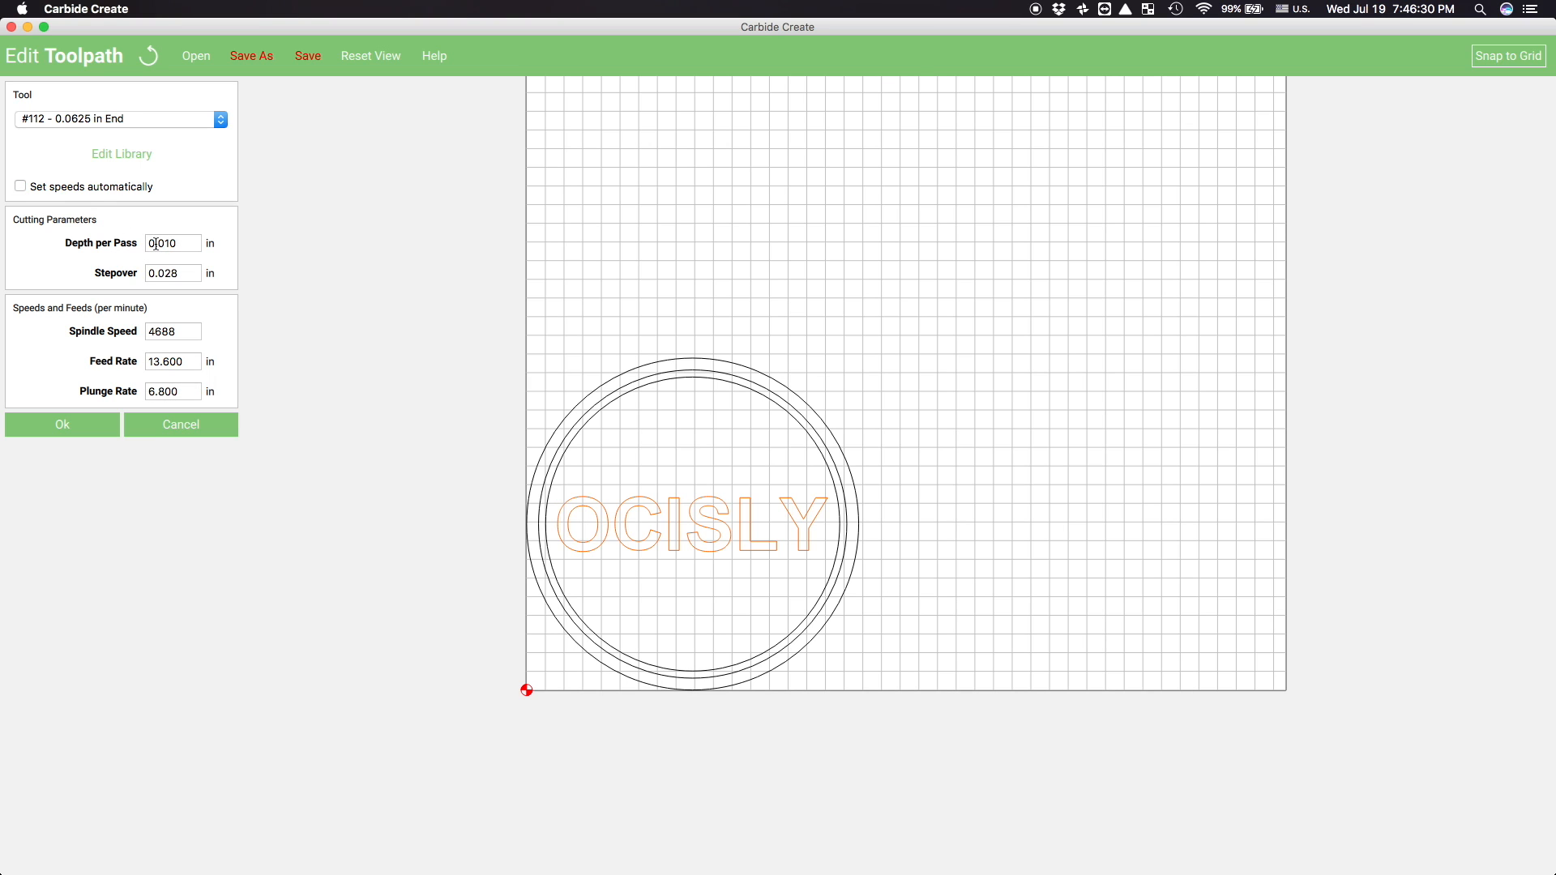
pyautogui.click(173, 243)
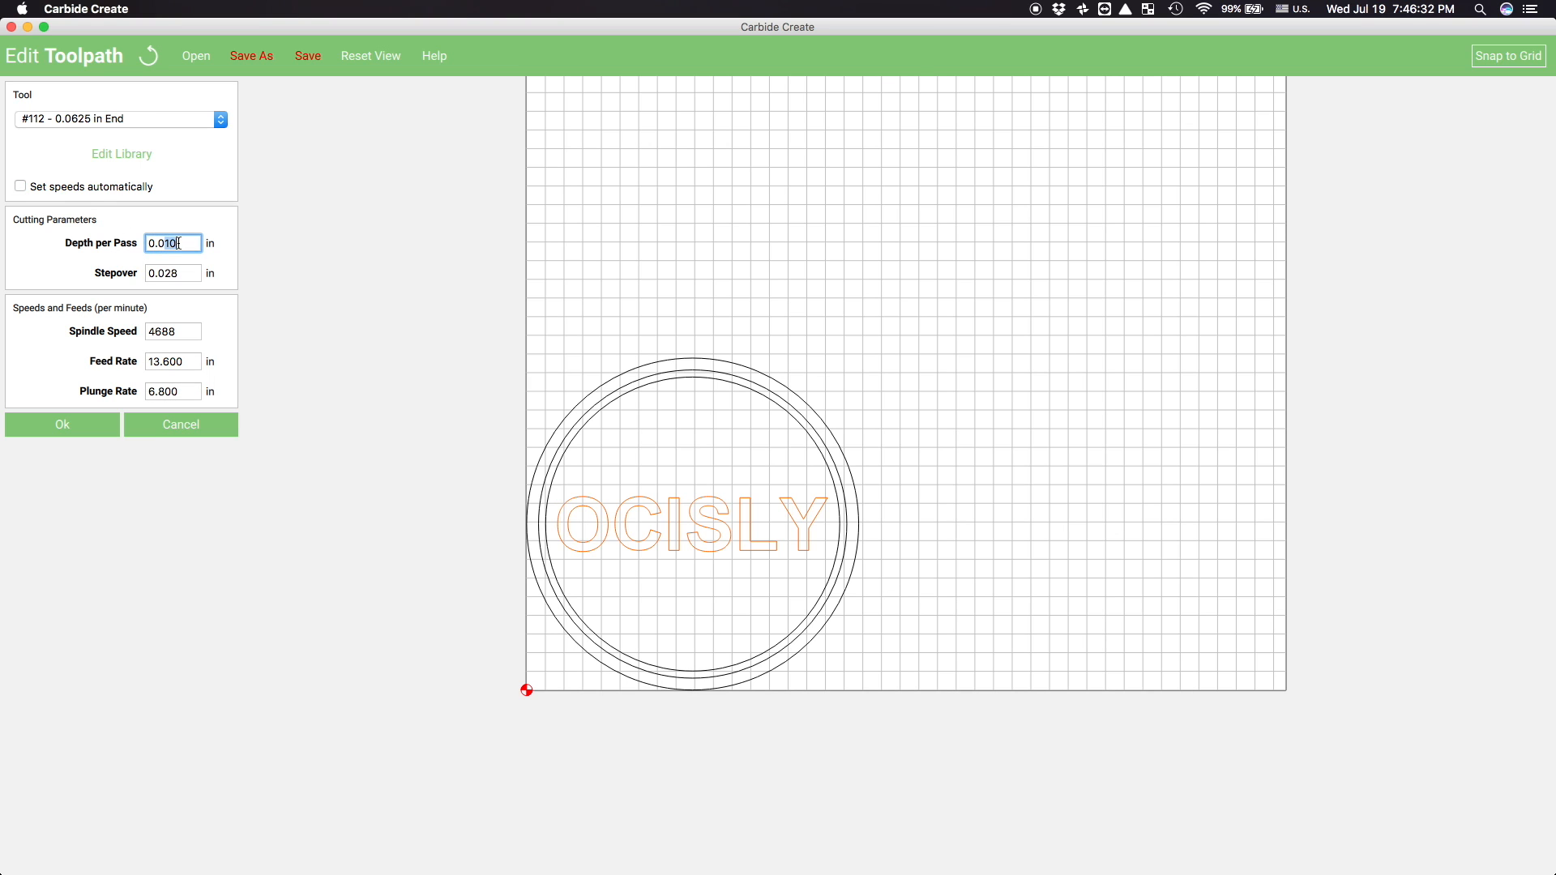
pyautogui.write('0.02')
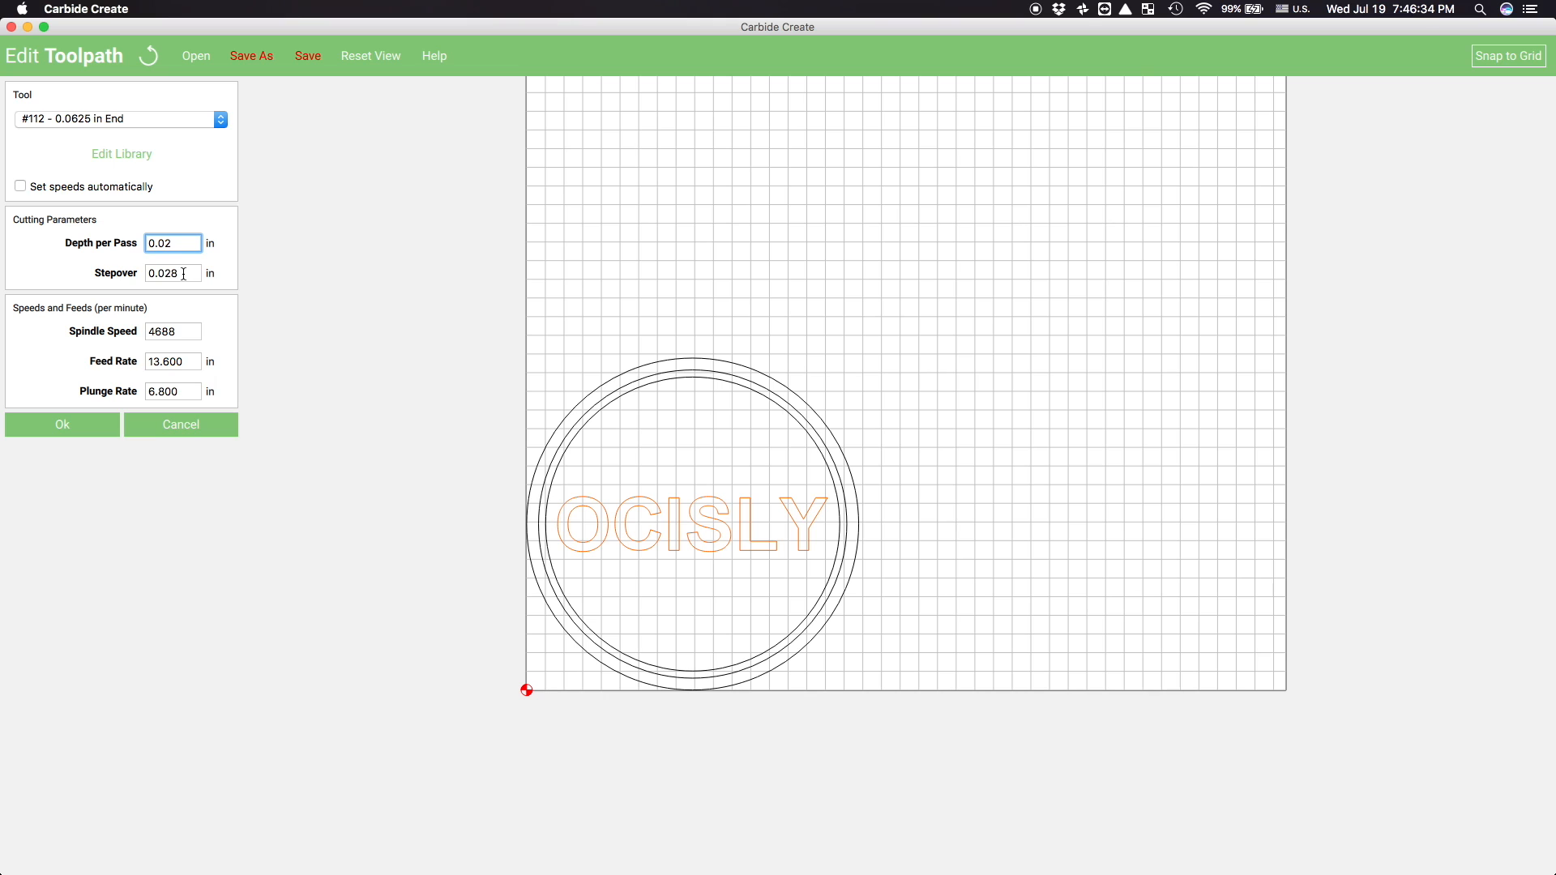
pyautogui.click(172, 360)
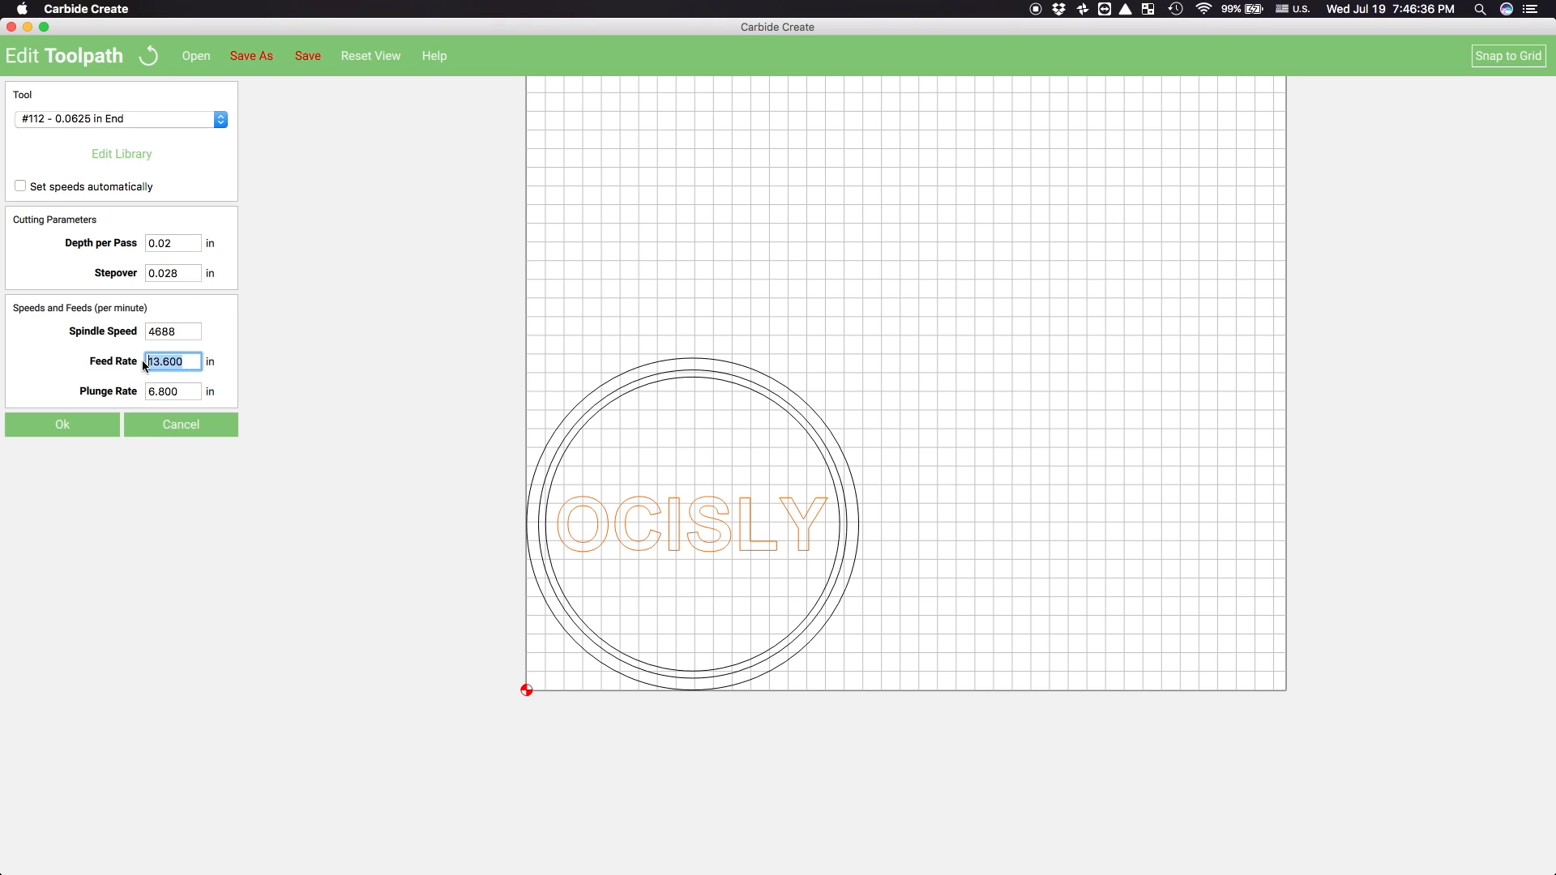
pyautogui.press('Backspace')
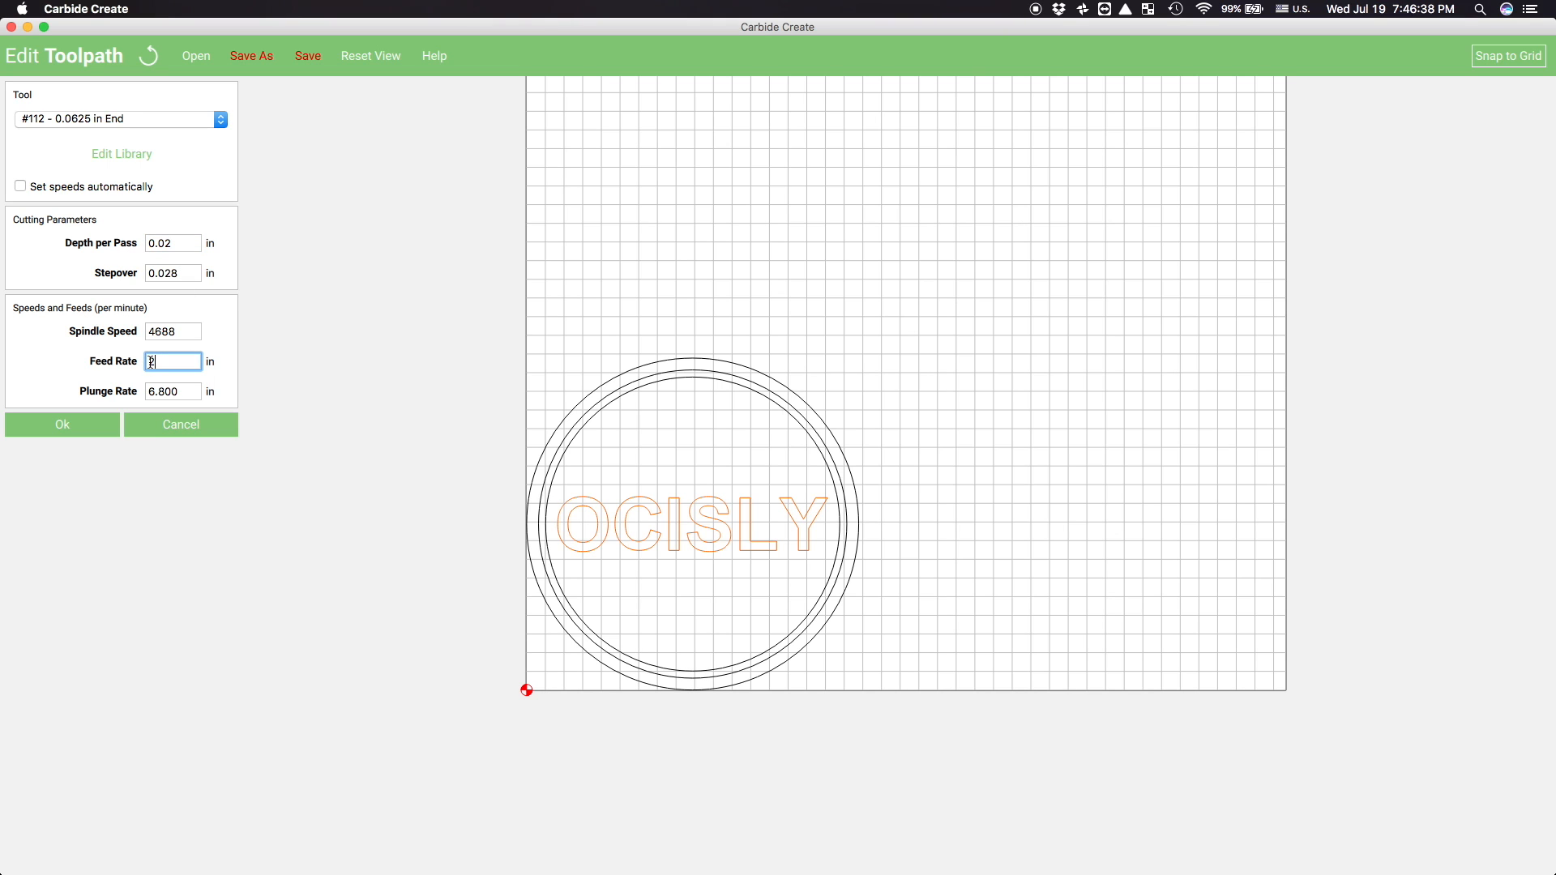
pyautogui.write('30')
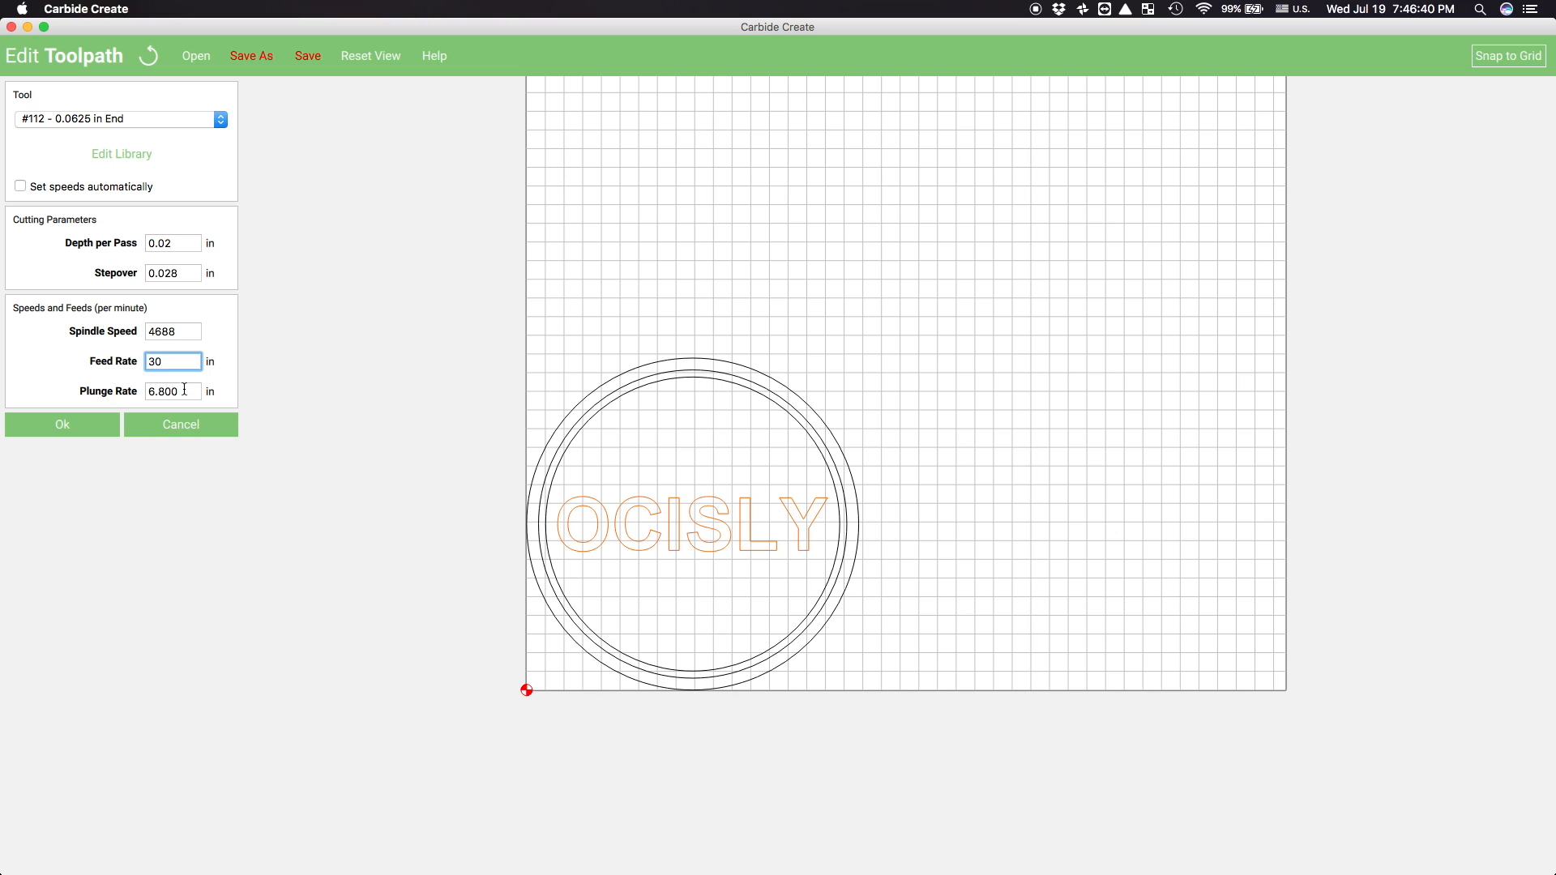
pyautogui.click(173, 391)
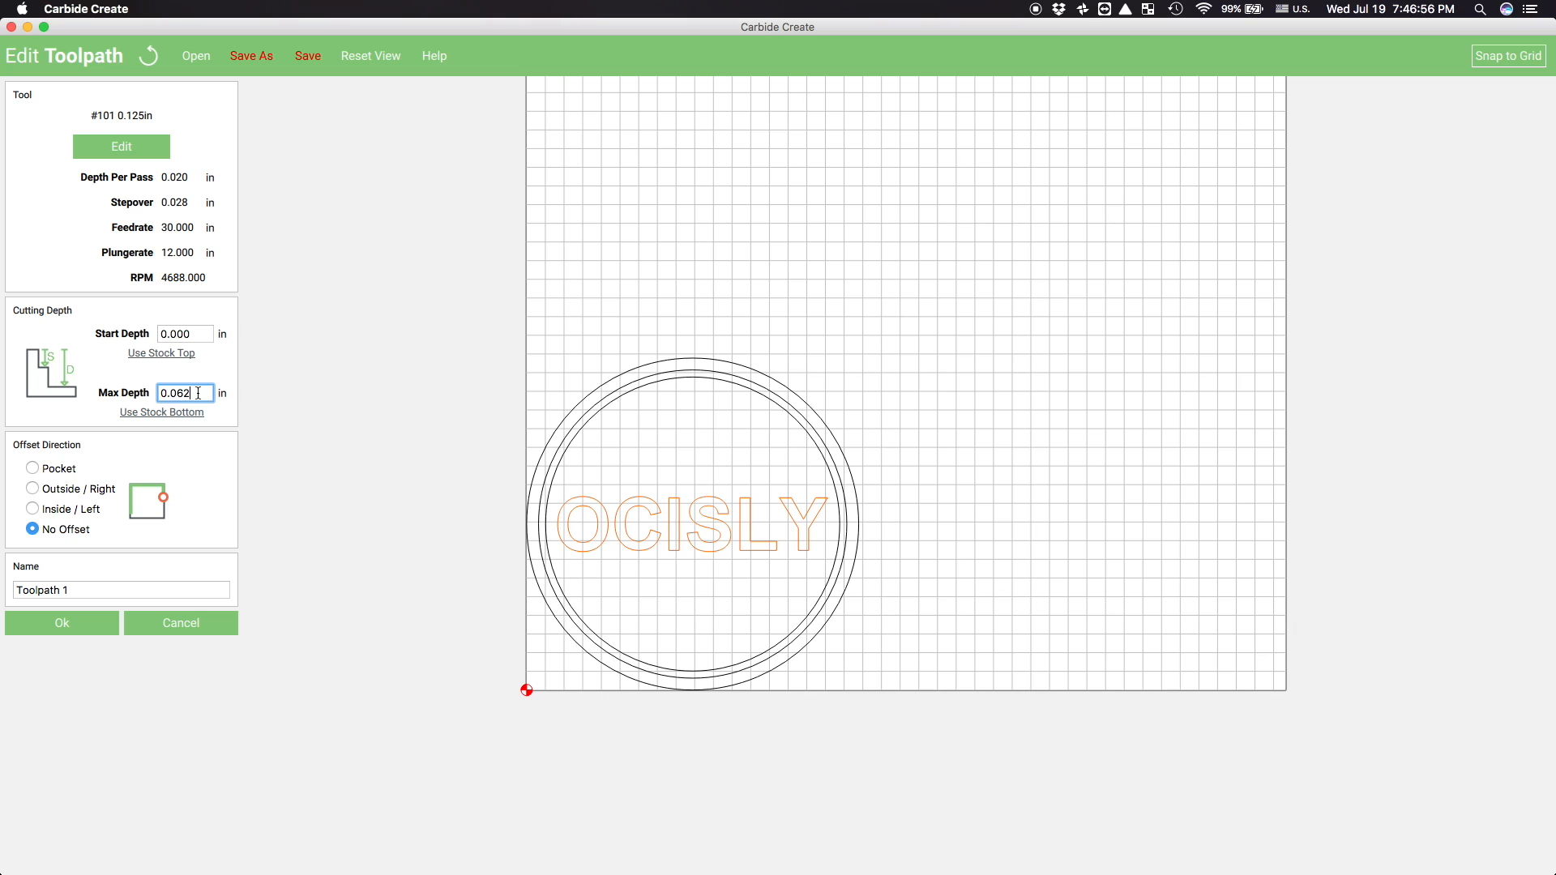
pyautogui.moveTo(141, 466)
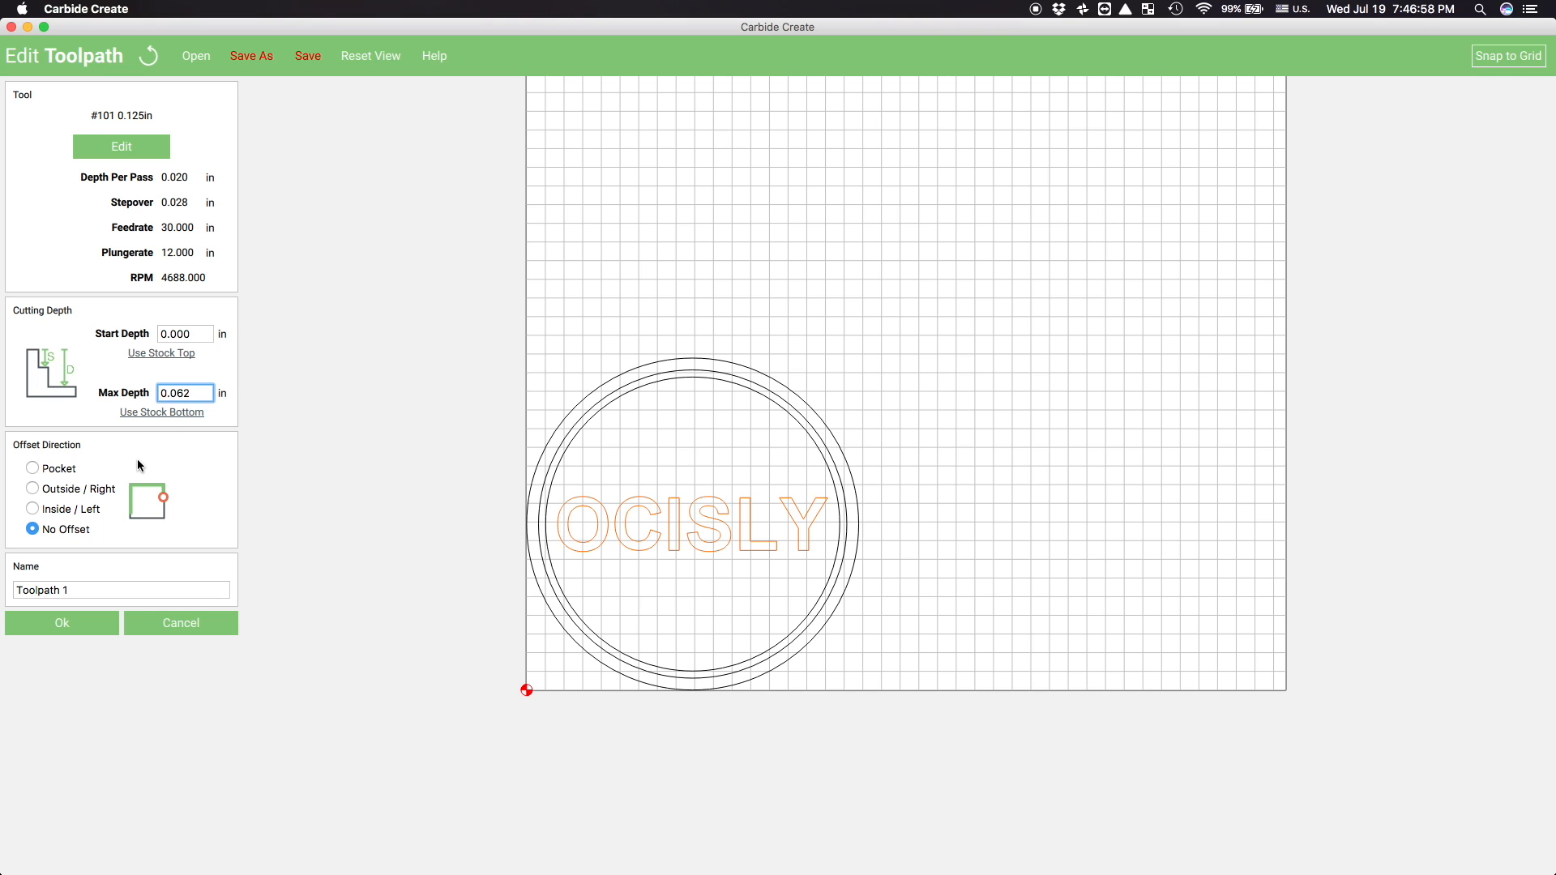
# Save the letters as a pocket toolpath named 'Letters'
pyautogui.click(32, 468)
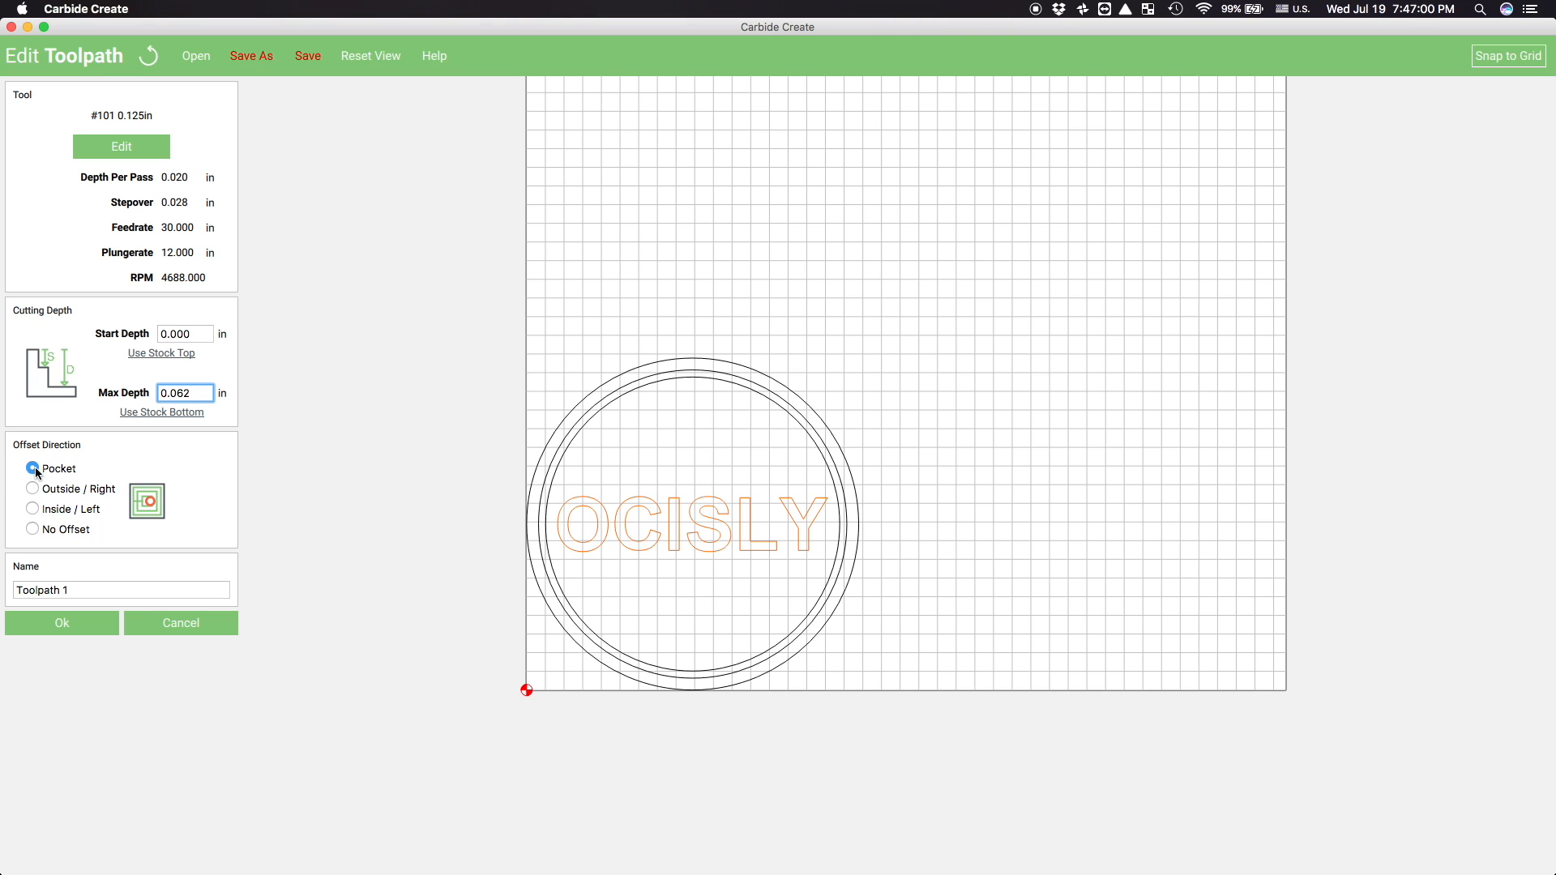
pyautogui.write('Letters')
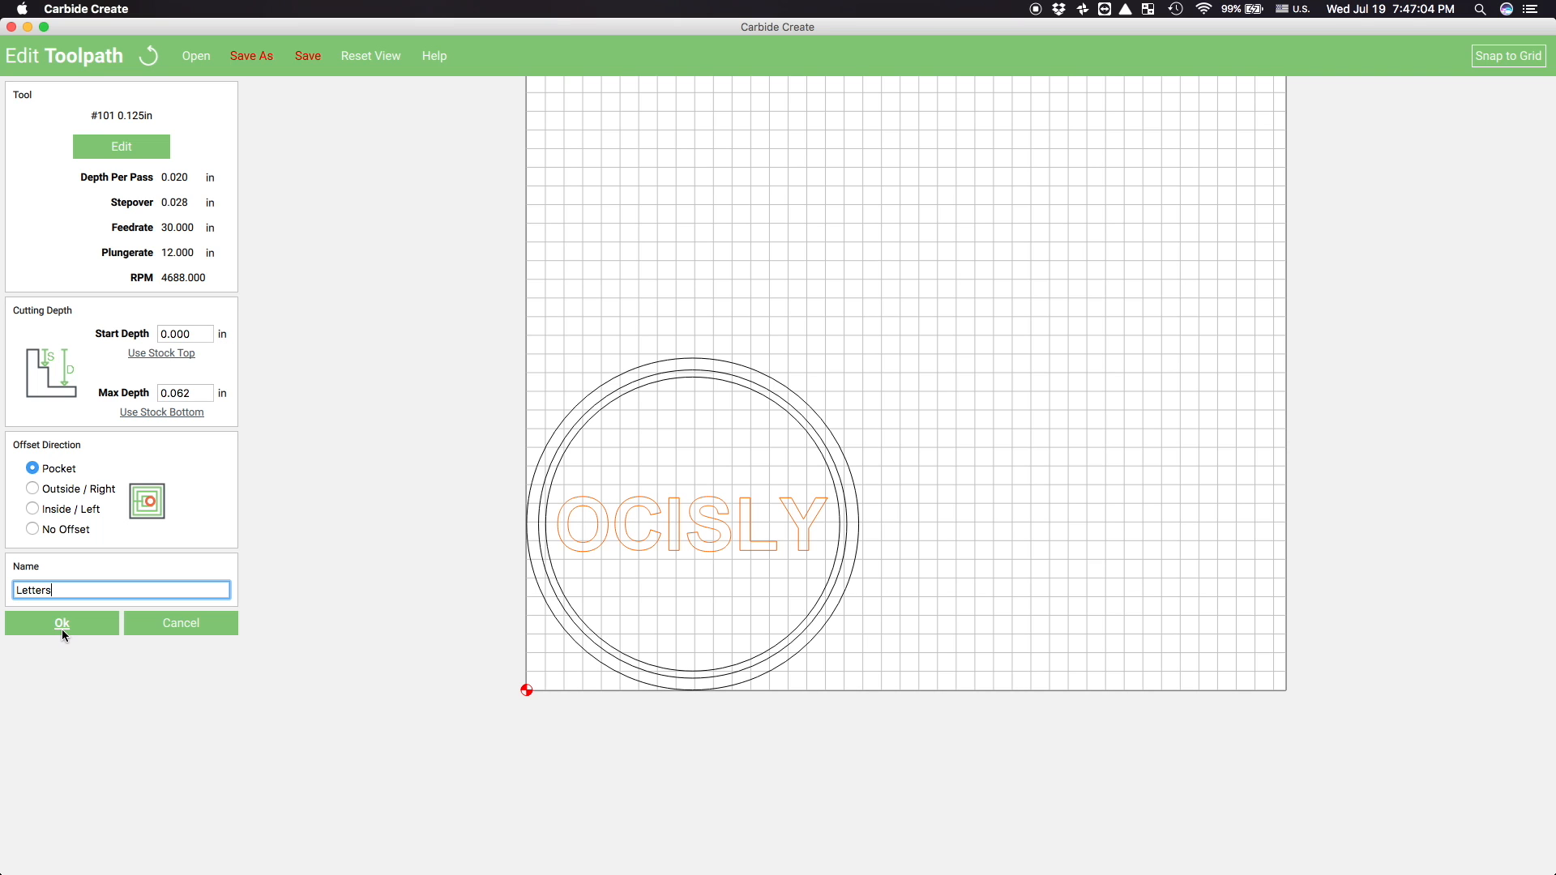
pyautogui.click(62, 624)
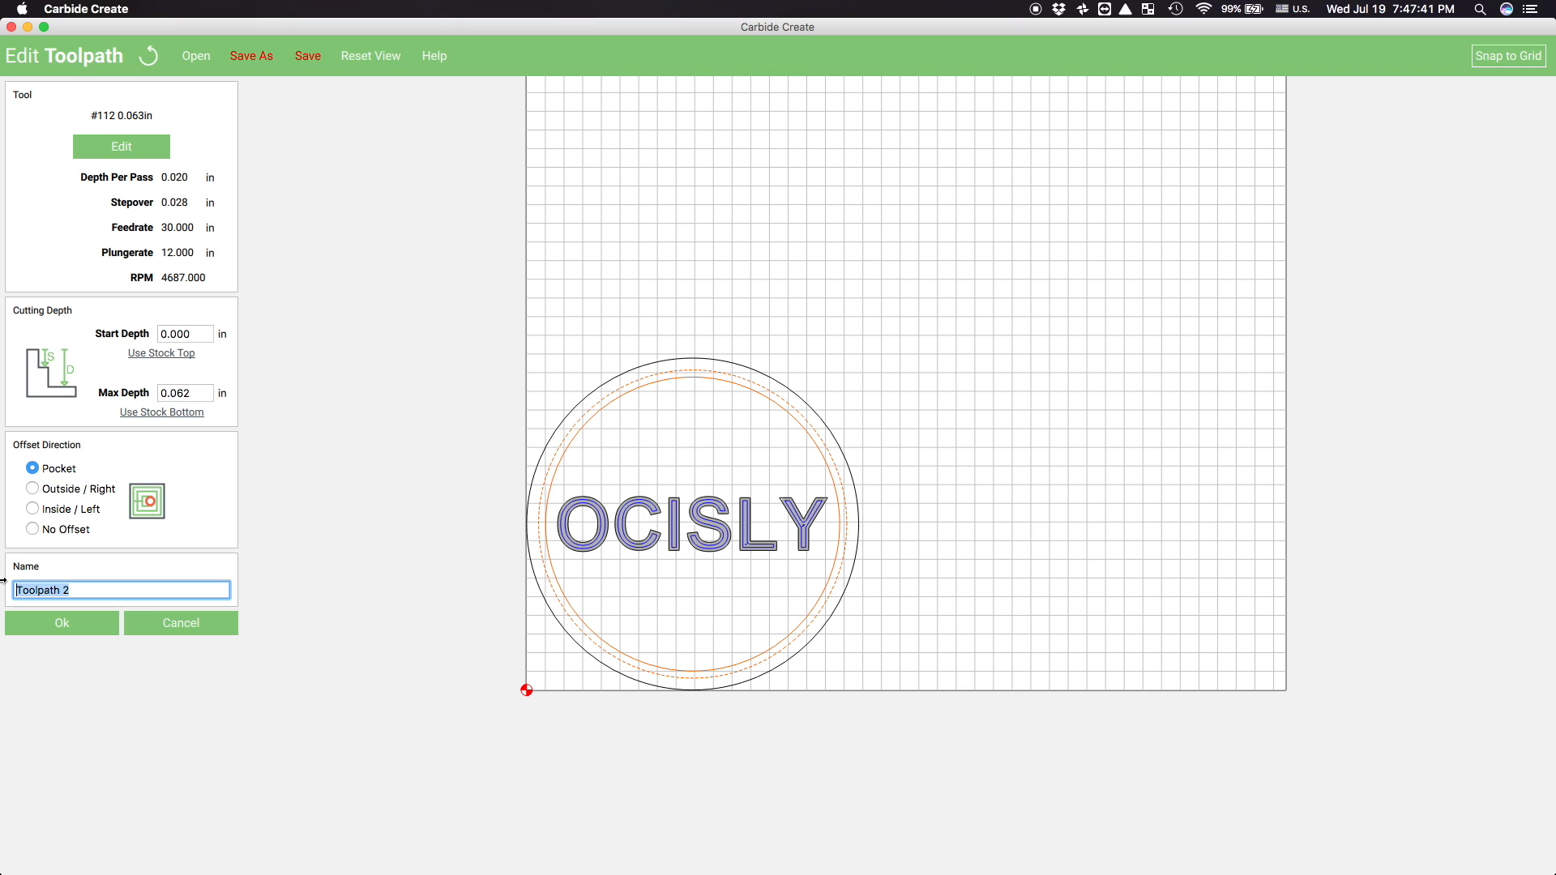
# Save the border ring's 0.062 in deep pocket toolpath
pyautogui.click(61, 623)
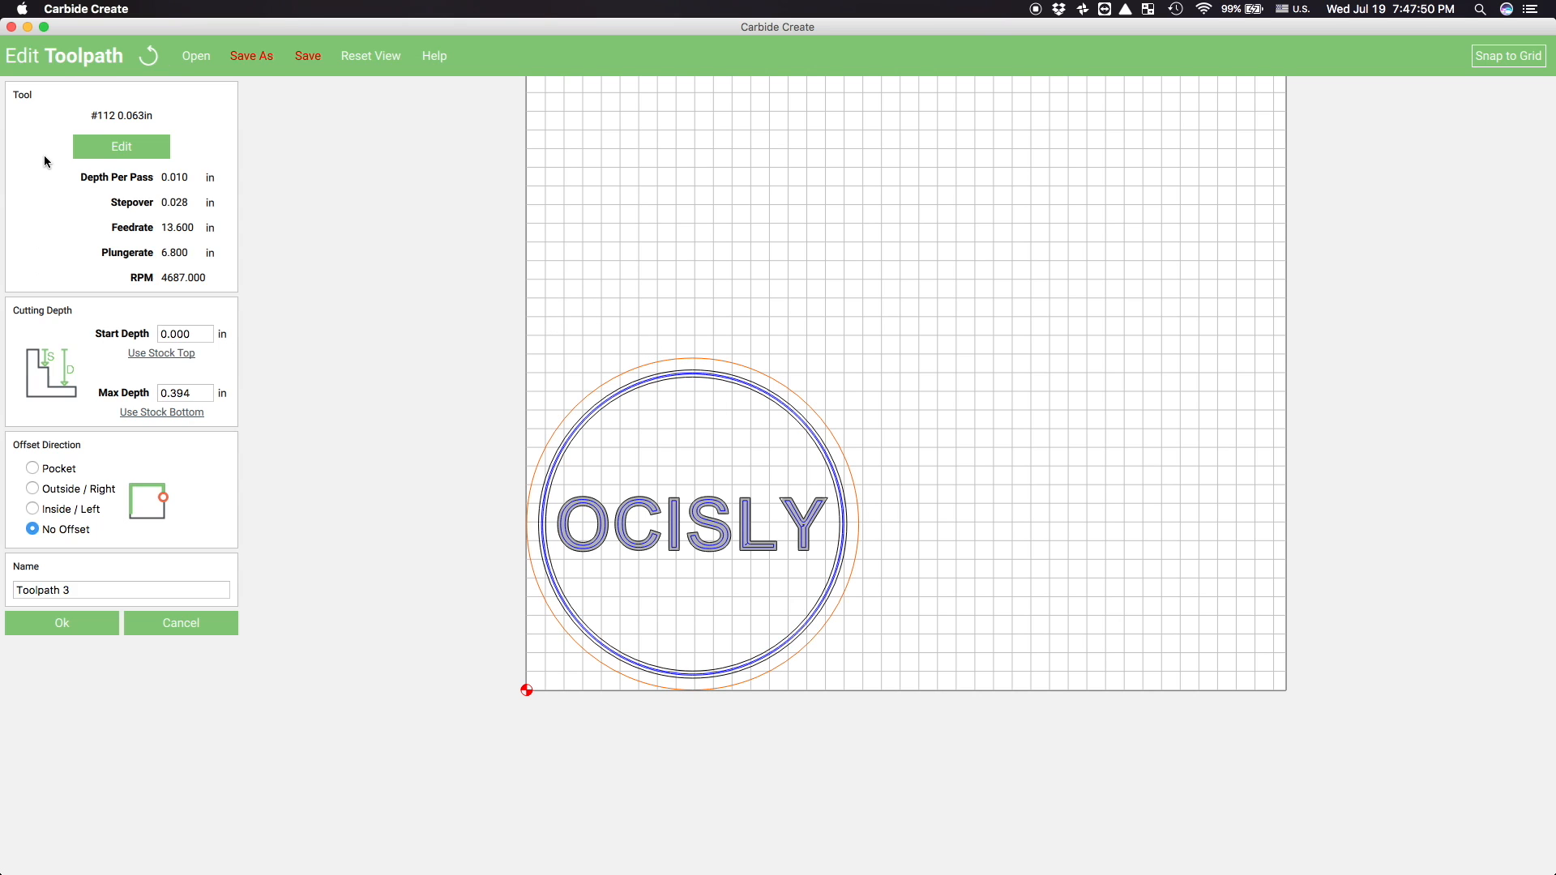
# Give the outer-circle cutout plunge rate 12, 0.200 in max depth and an outside offset
pyautogui.click(120, 146)
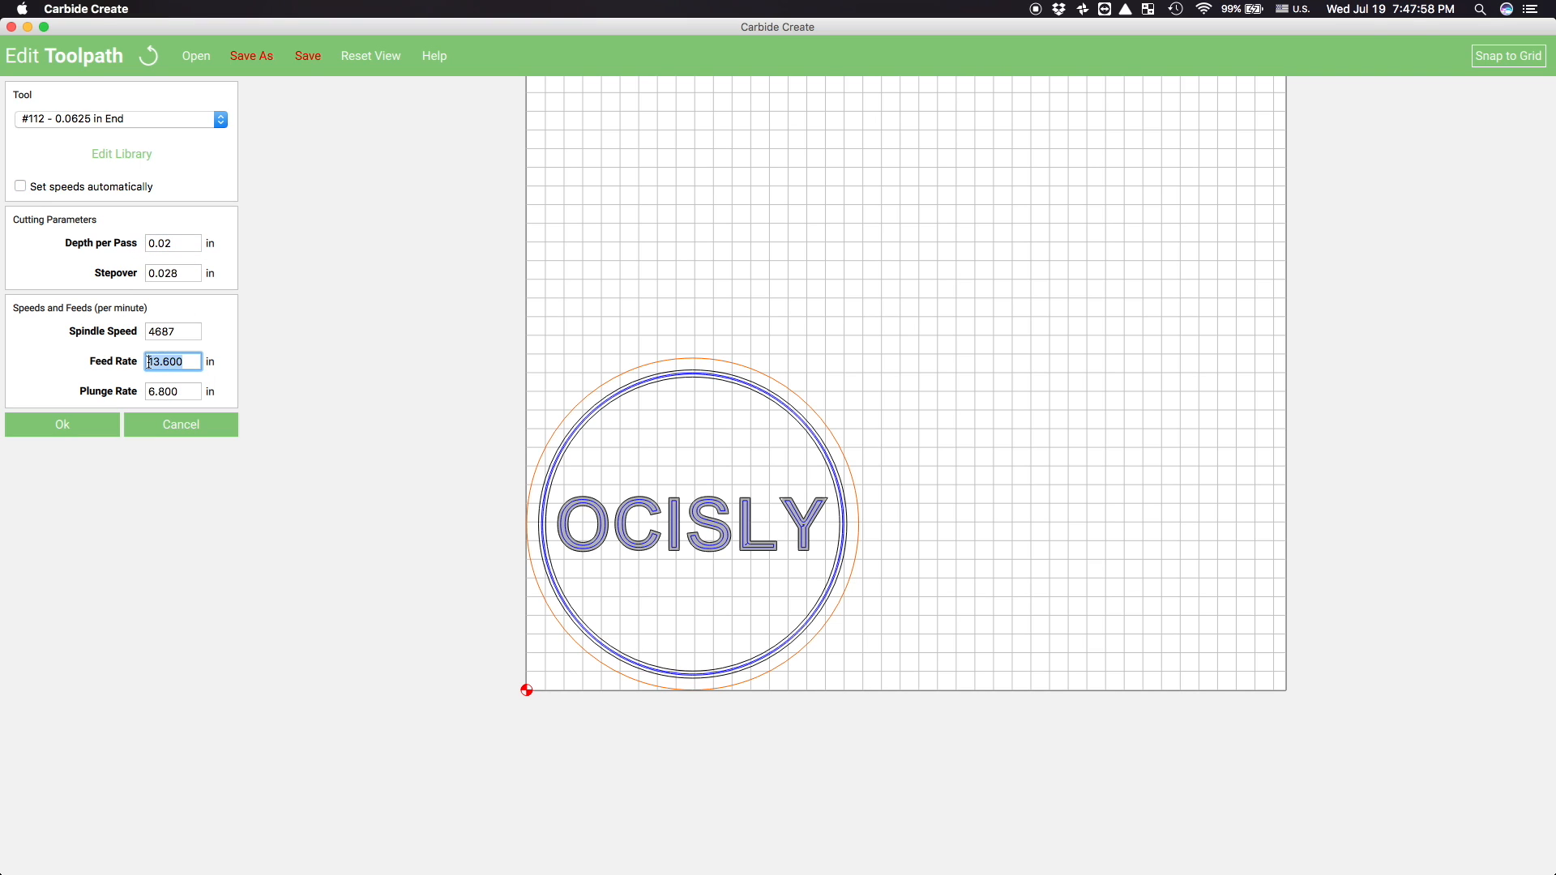
pyautogui.write('12')
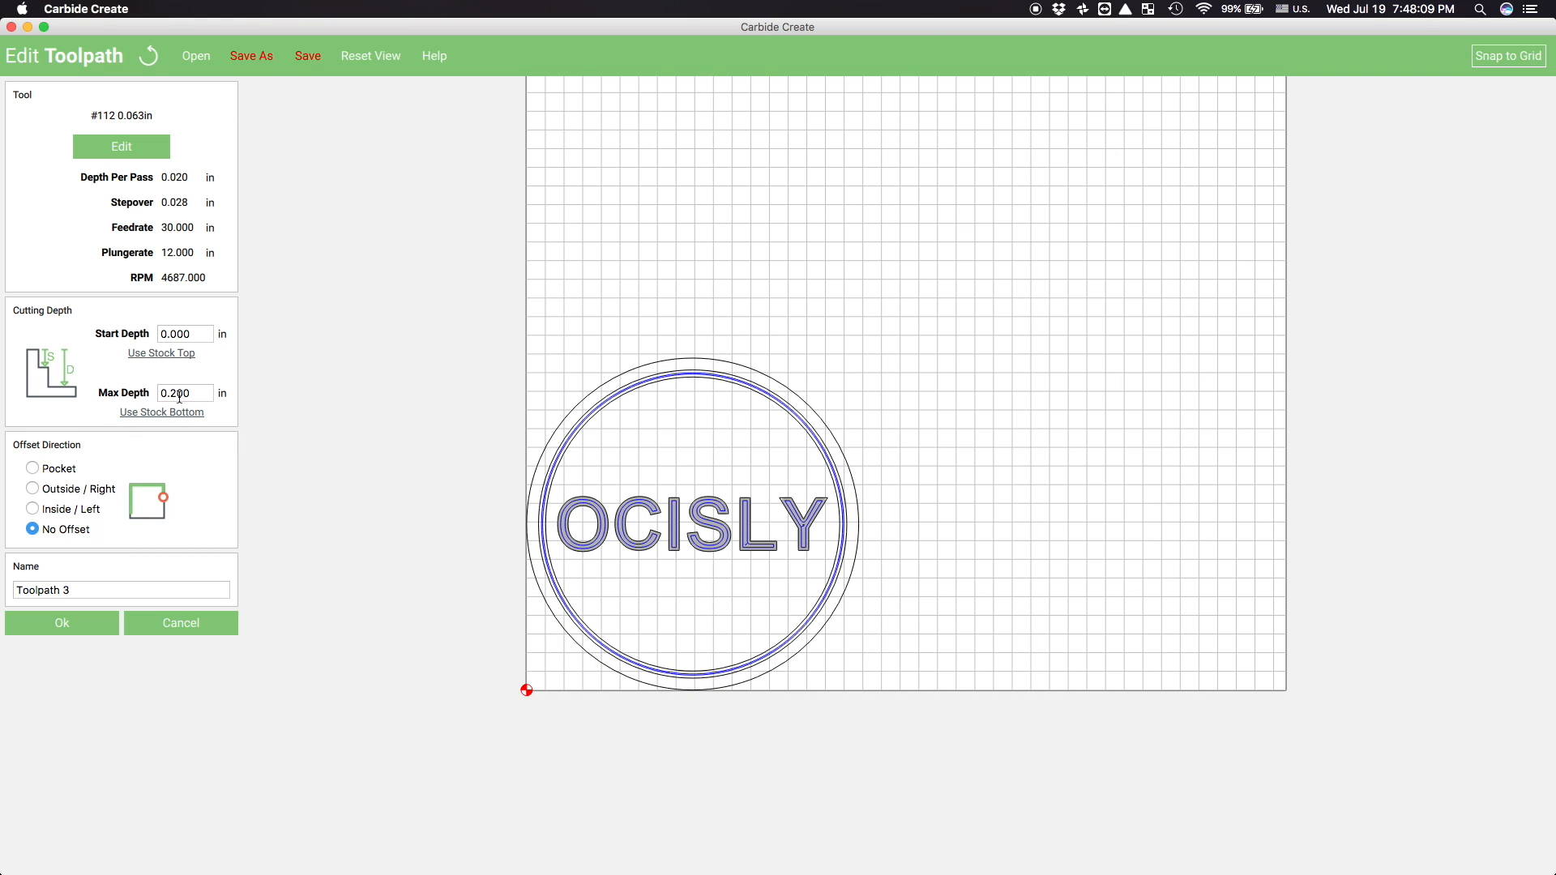
pyautogui.write('0.210')
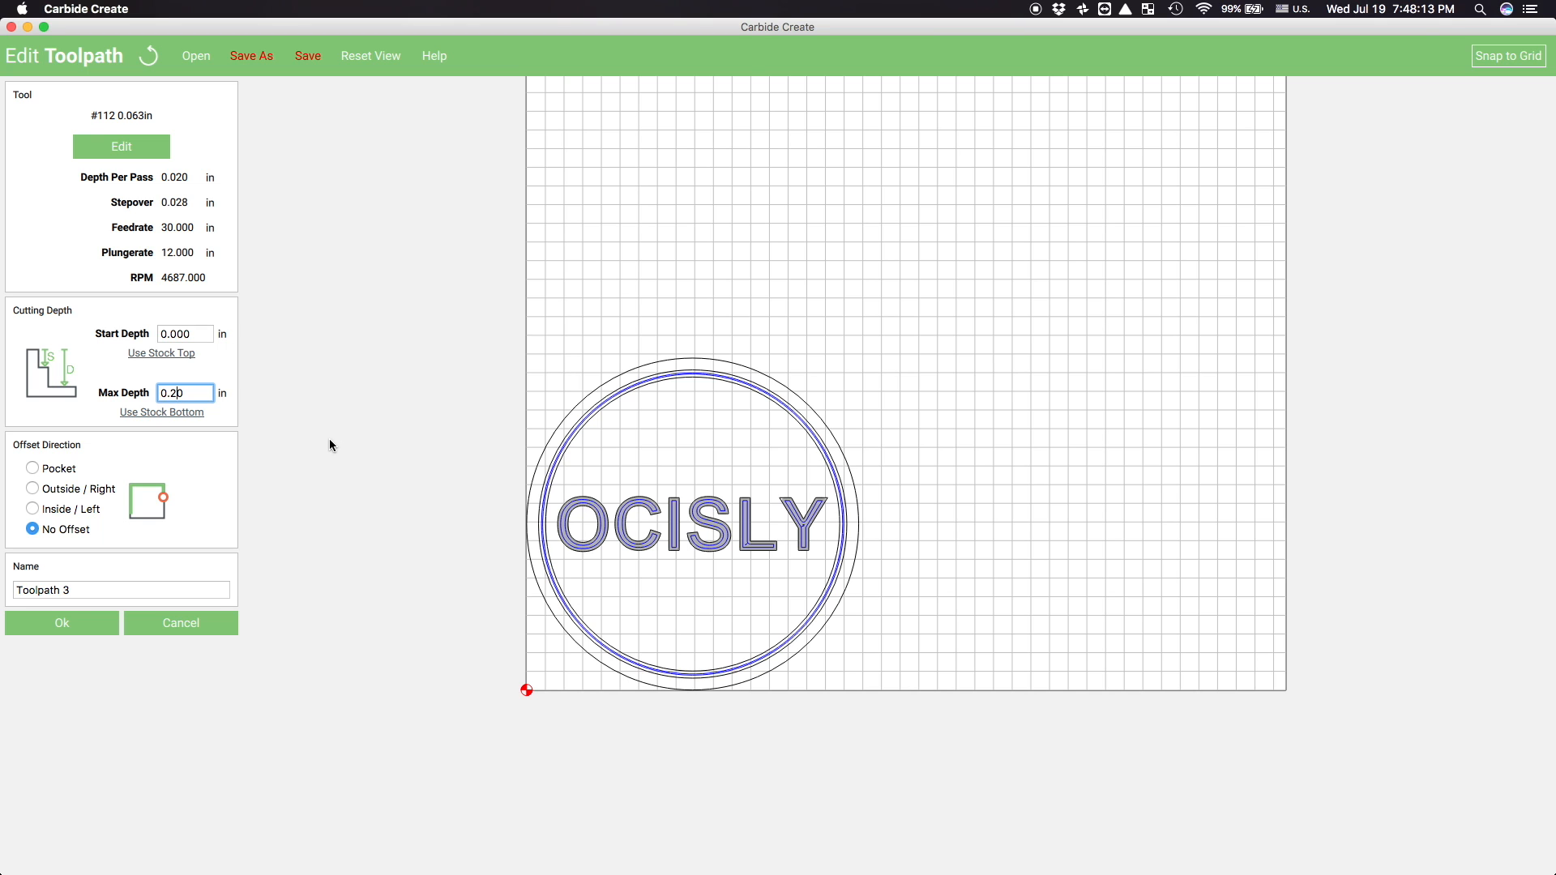
pyautogui.click(32, 488)
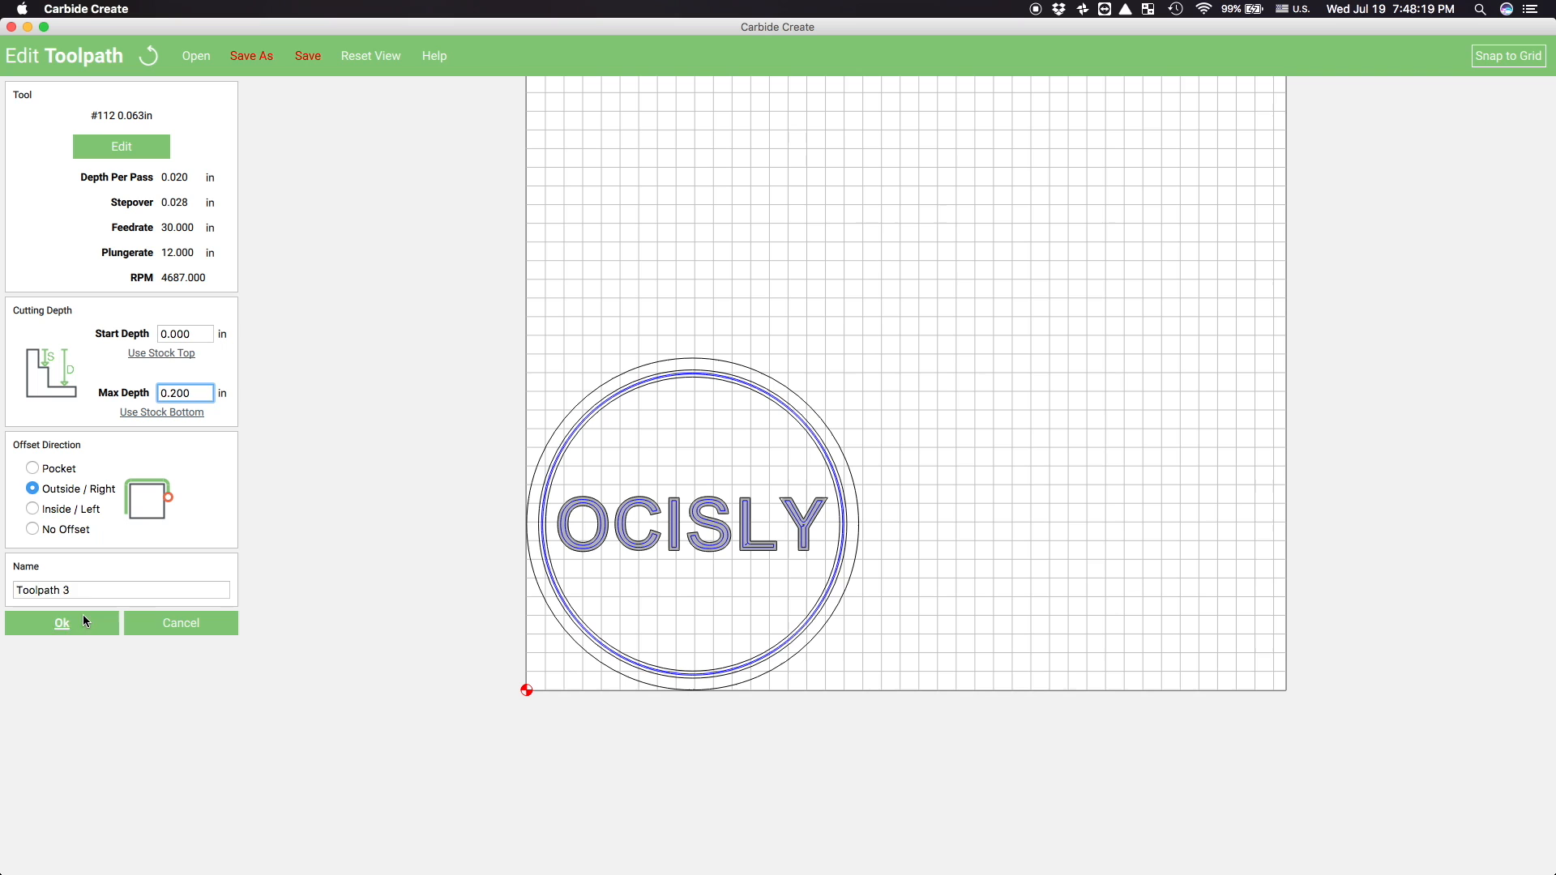
# Save the Cutout toolpath, preview the simulation in Pine, then hide it
pyautogui.click(62, 623)
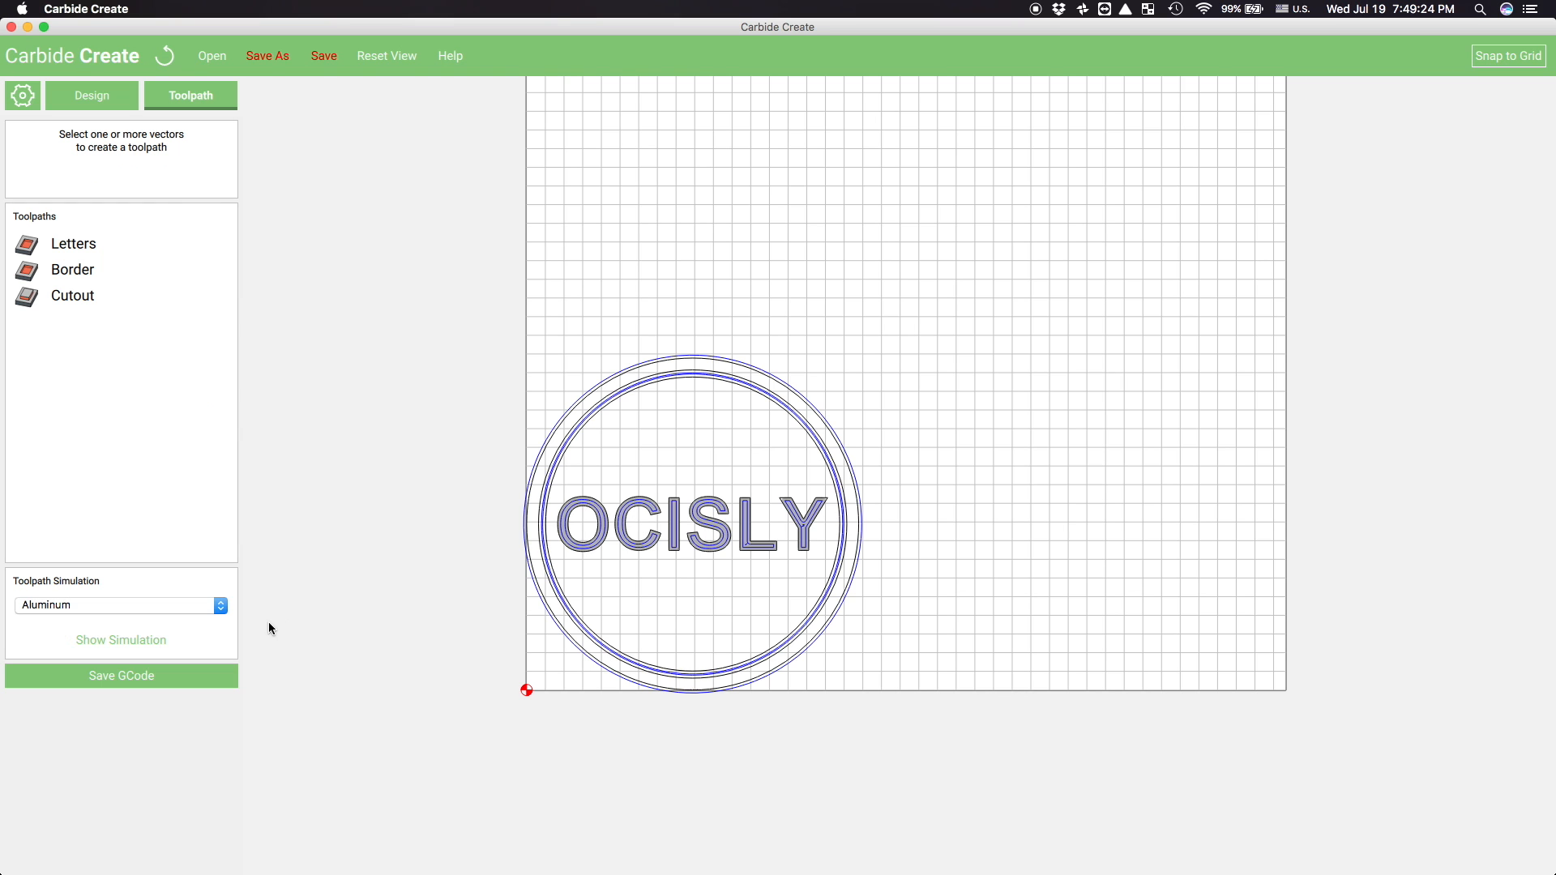
pyautogui.click(119, 605)
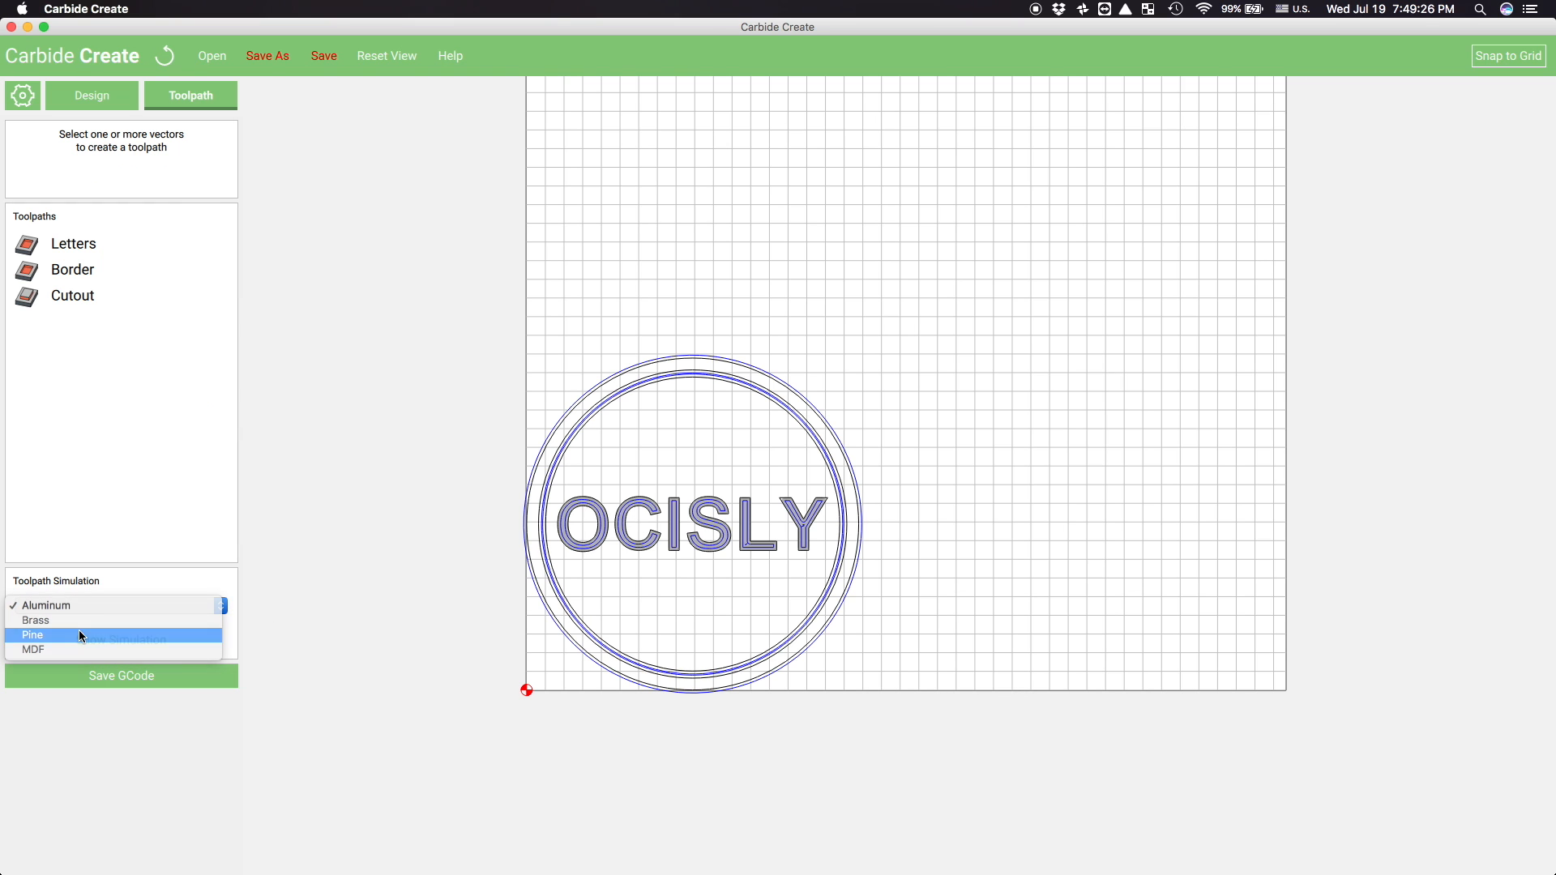
pyautogui.click(33, 636)
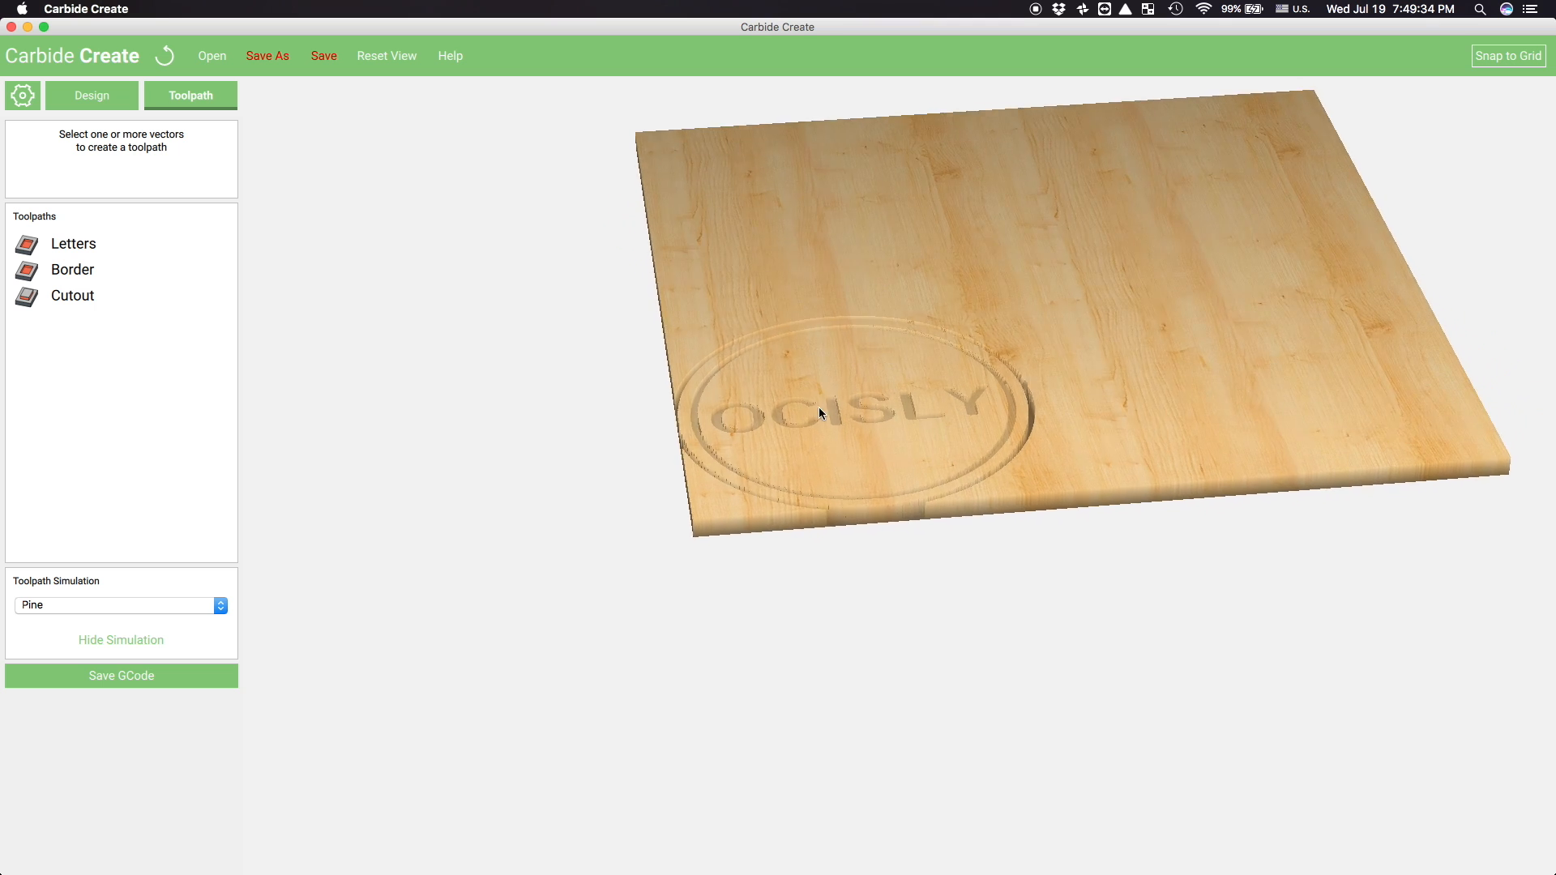
pyautogui.click(120, 640)
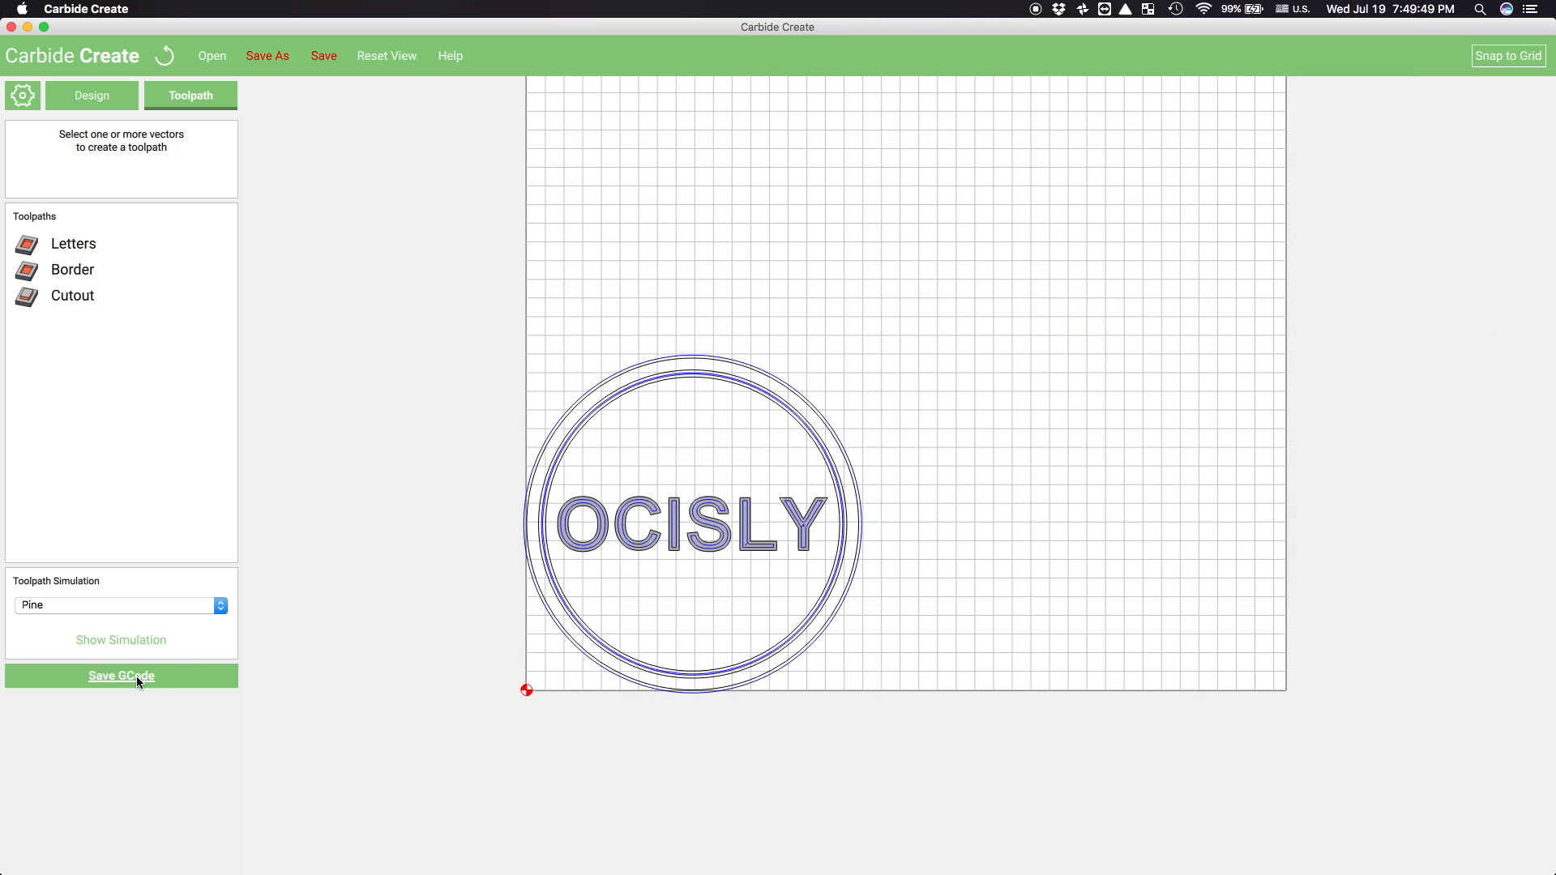
# Export the coaster toolpaths as OCISLY.nc with the Desktop as destination
pyautogui.click(121, 676)
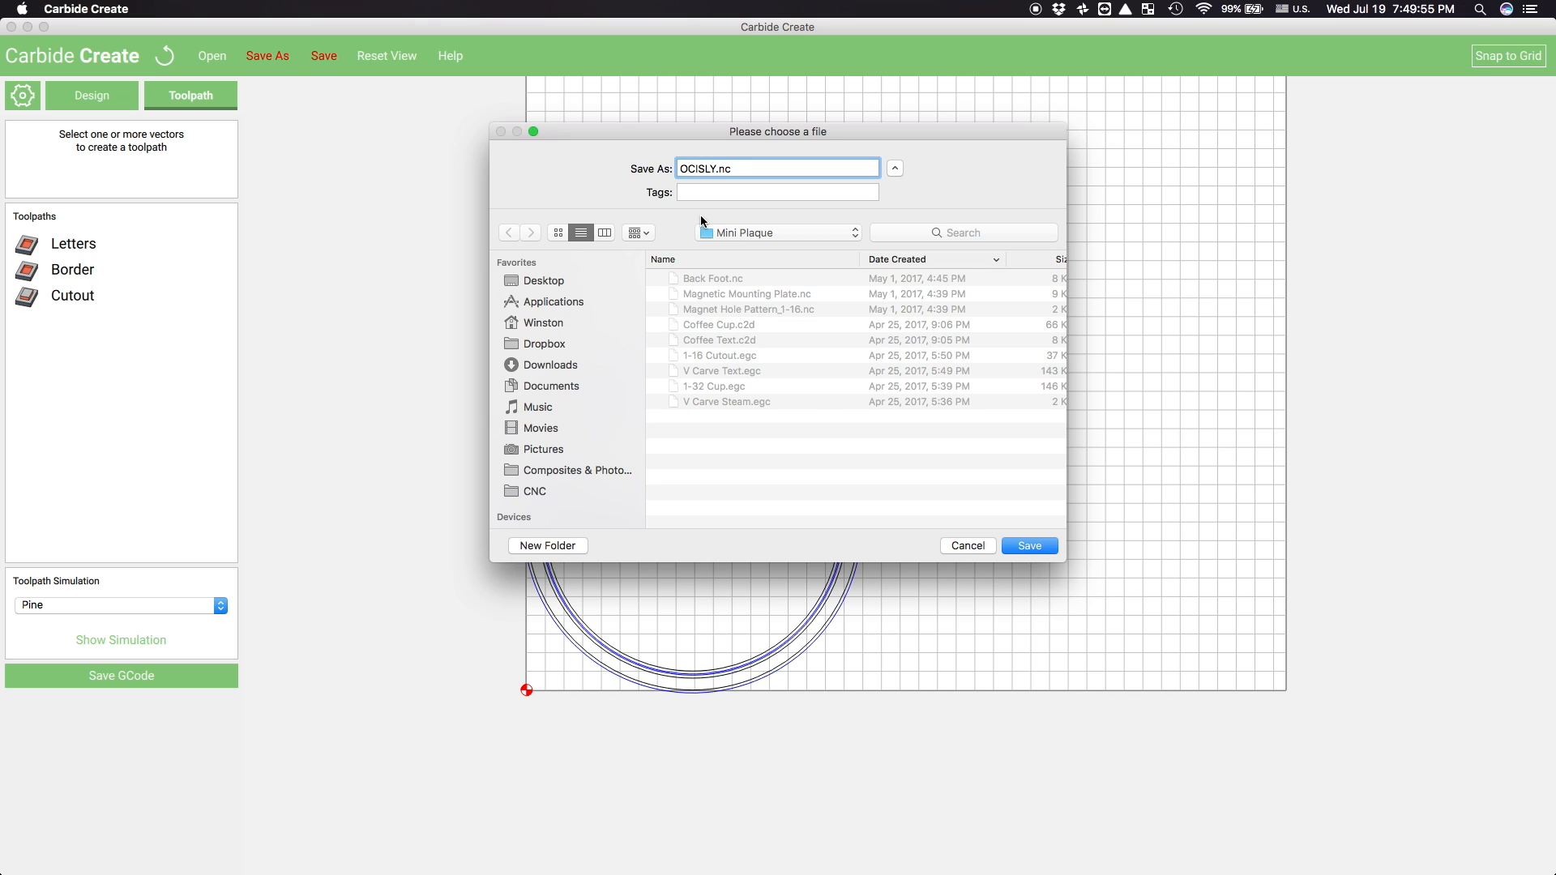
pyautogui.click(543, 282)
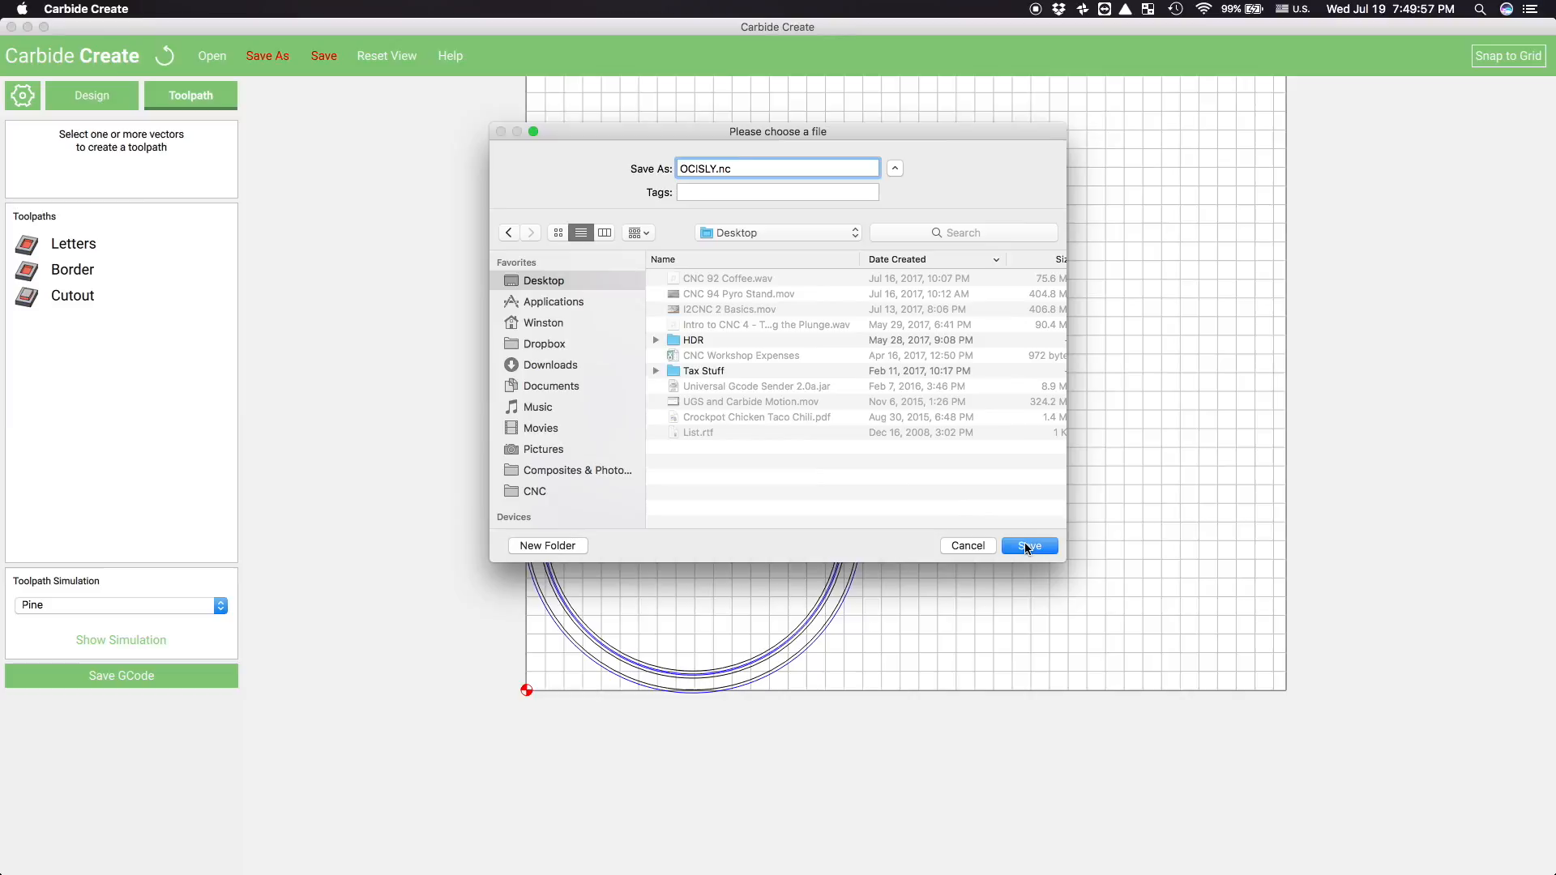